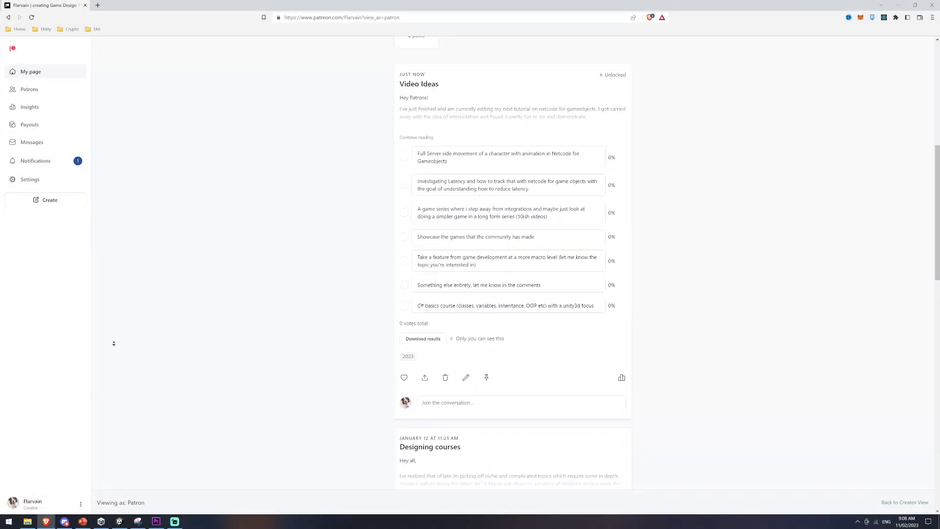
Step: Scroll #code-help, then browse the posts in #self-promotion under SHOWCASE
{"action": "scroll", "scroll_direction": "down", "scroll_amount": 3}
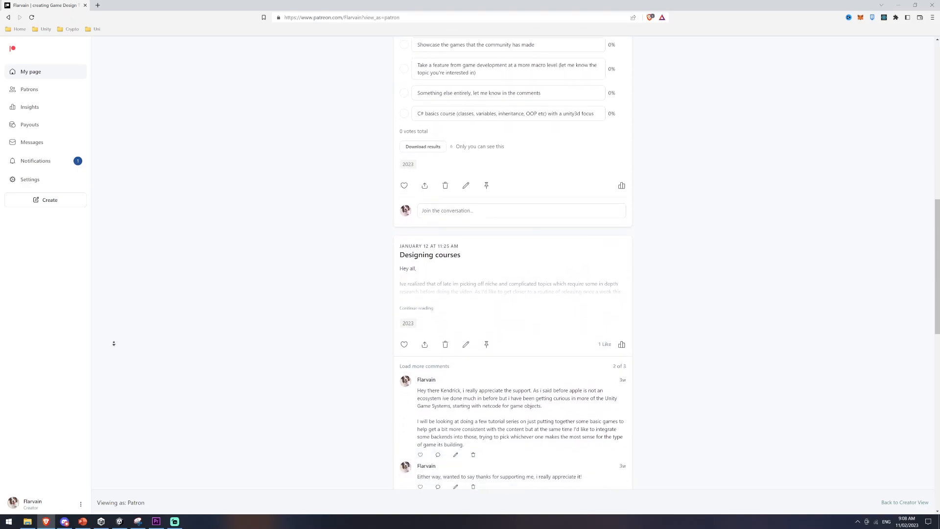
{"action": "left_click", "coordinate": [63, 522]}
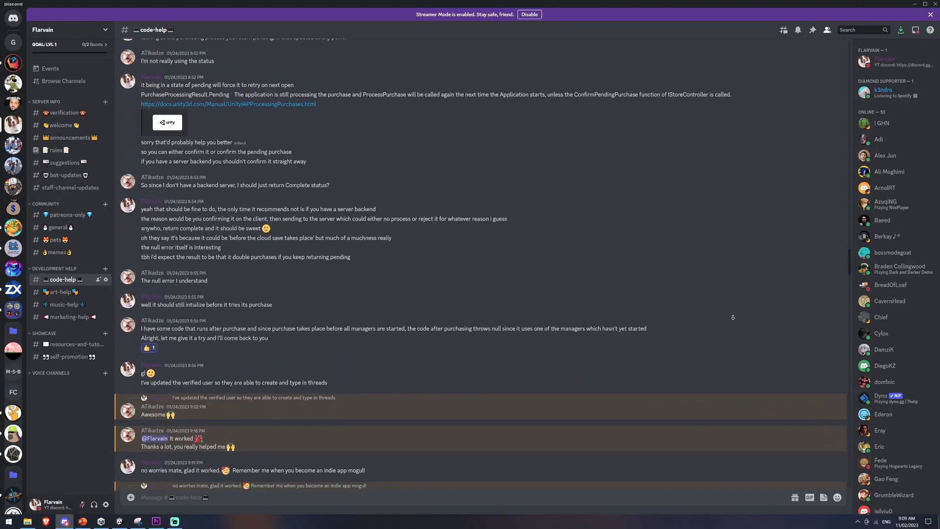
{"action": "scroll", "scroll_direction": "down", "scroll_amount": 3}
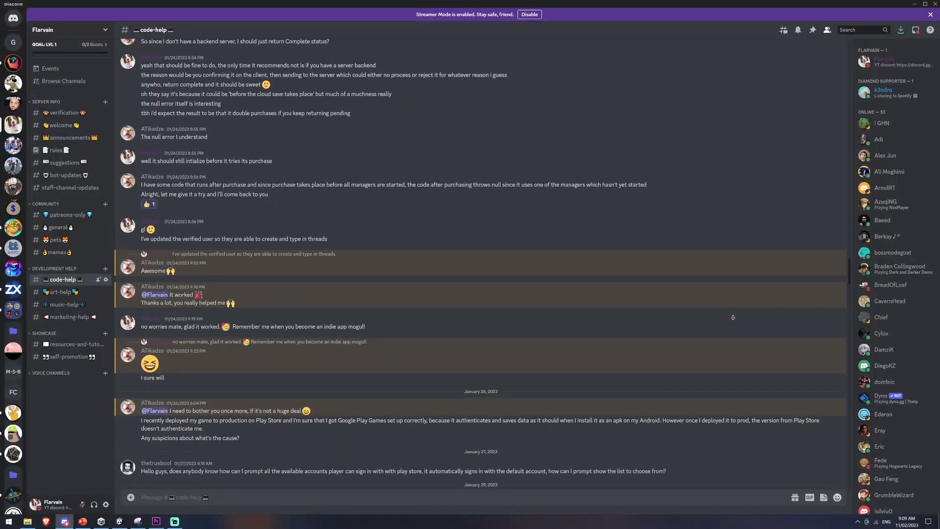
{"action": "scroll", "scroll_direction": "down", "scroll_amount": 3}
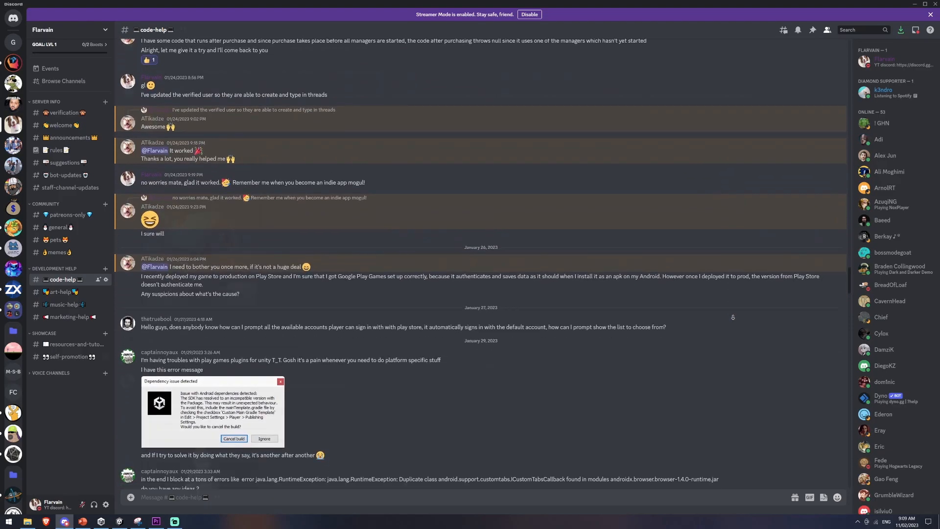
{"action": "left_click", "coordinate": [69, 356]}
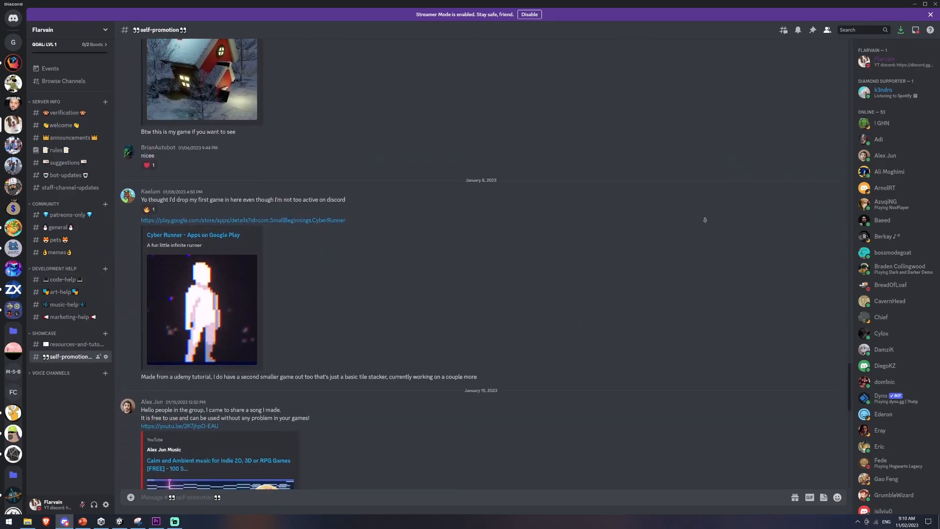
{"action": "scroll", "scroll_direction": "down", "scroll_amount": 3}
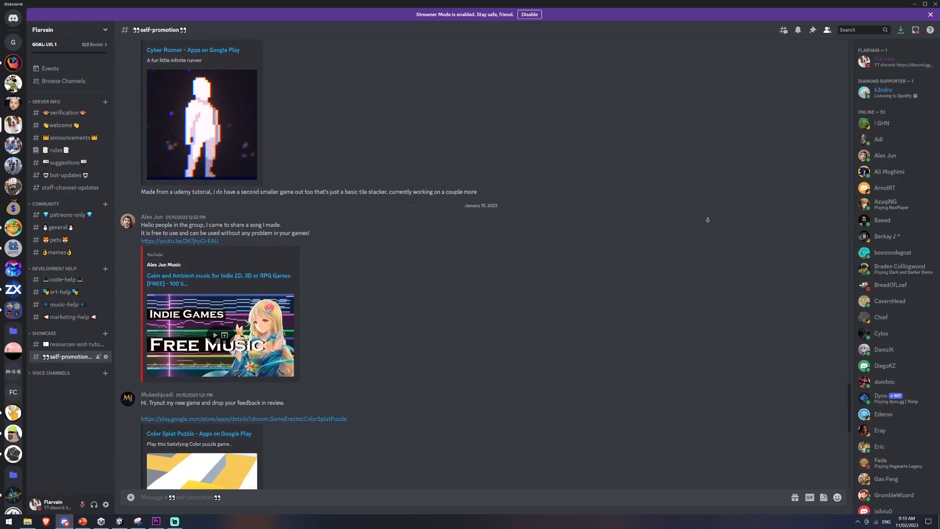
{"action": "scroll", "scroll_direction": "down", "scroll_amount": 3}
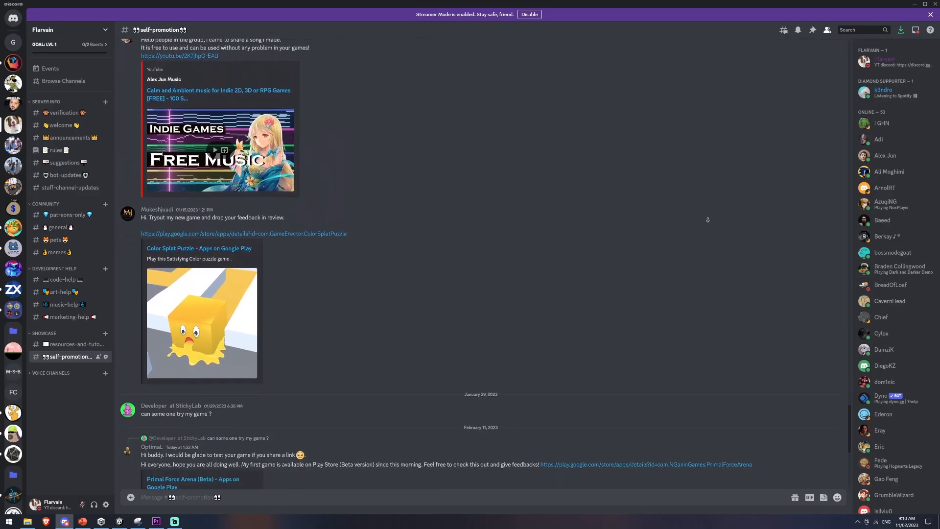
{"action": "left_click", "coordinate": [119, 521]}
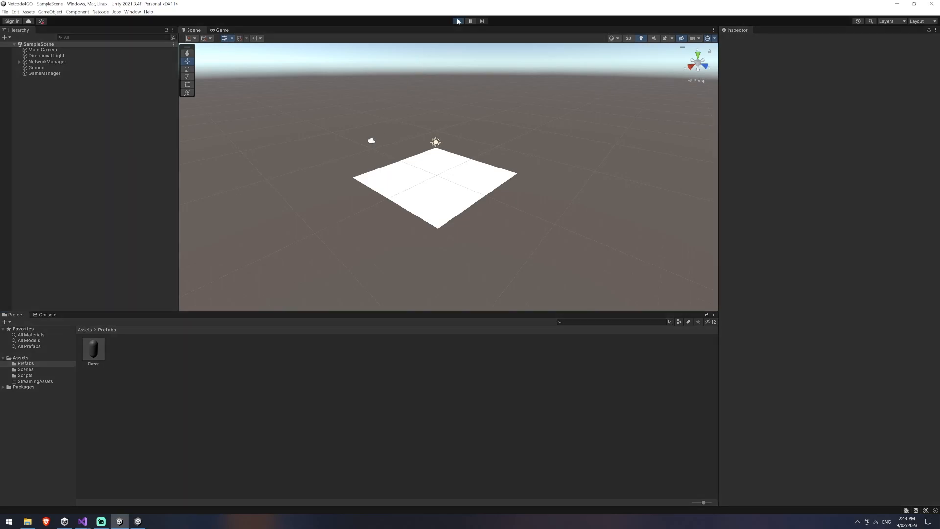
Step: Enter Play mode and focus the game window with host, server and client buttons
{"action": "left_click", "coordinate": [458, 21]}
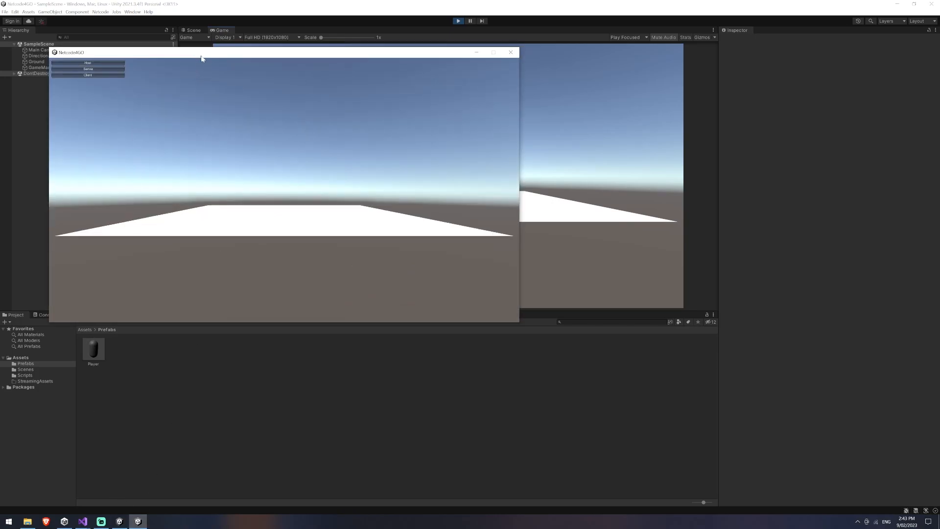
{"action": "left_click", "coordinate": [88, 74]}
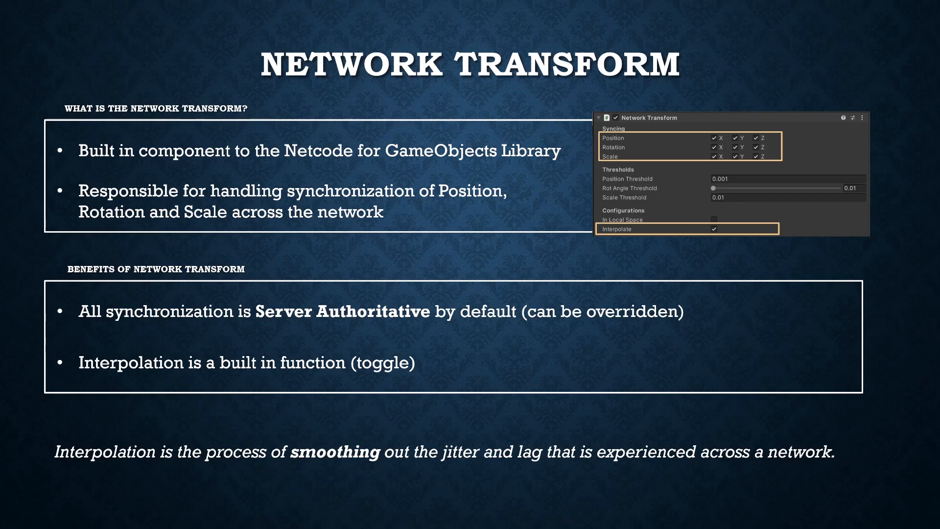
Step: Advance the slideshow to the Network Transform slide on transform syncing and interpolation
{"action": "key", "text": "Right"}
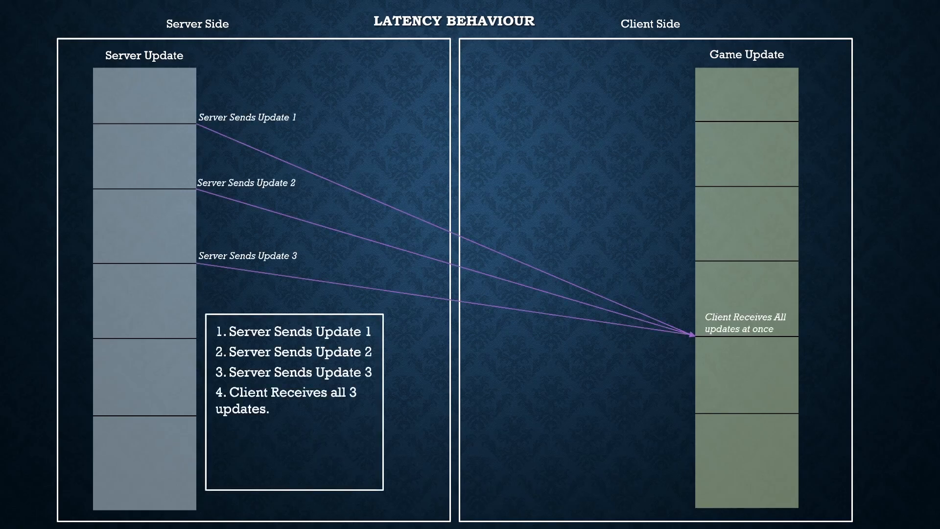
Step: Advance to the Latency Behaviour slide showing three server updates arriving together
{"action": "key", "text": "right"}
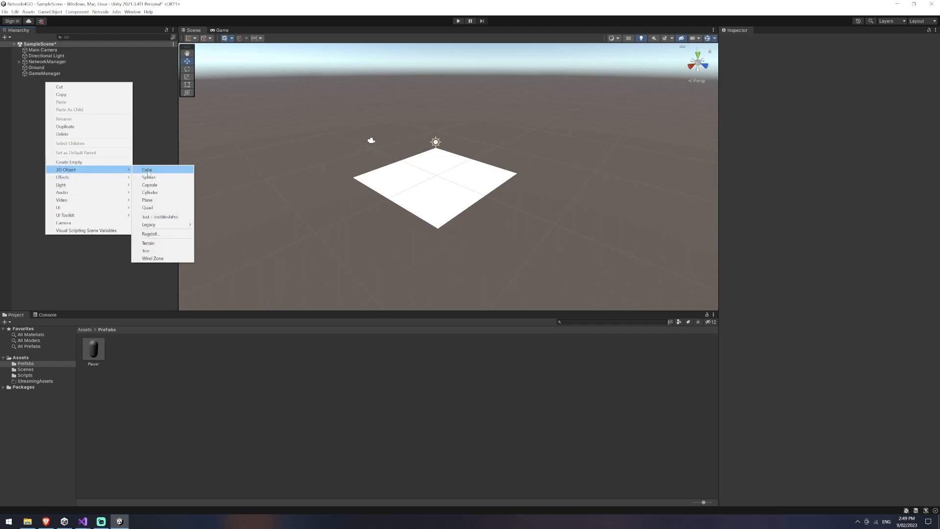
Step: Make a cube into the Cube Player prefab, add Network Transform, then remove it
{"action": "left_click", "coordinate": [147, 169]}
{"action": "type", "text": "Cube Player"}
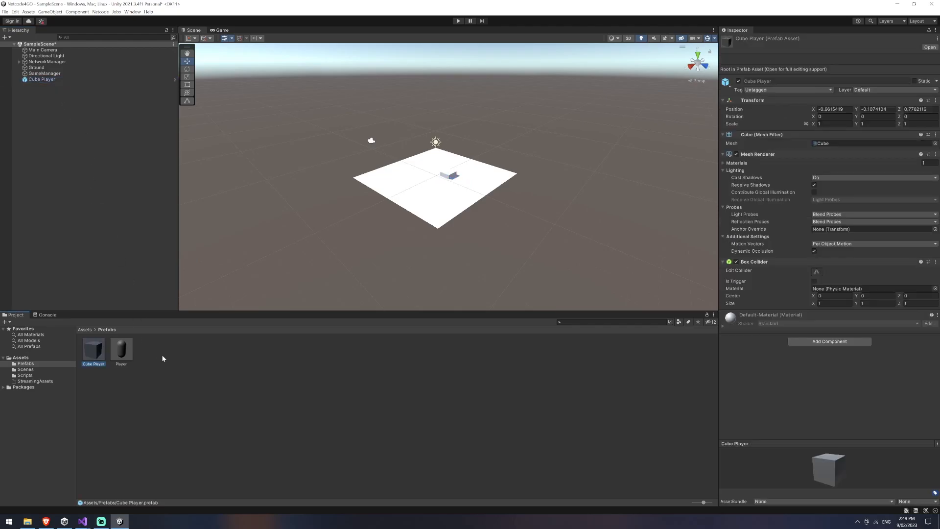
{"action": "type", "text": "network.rigid"}
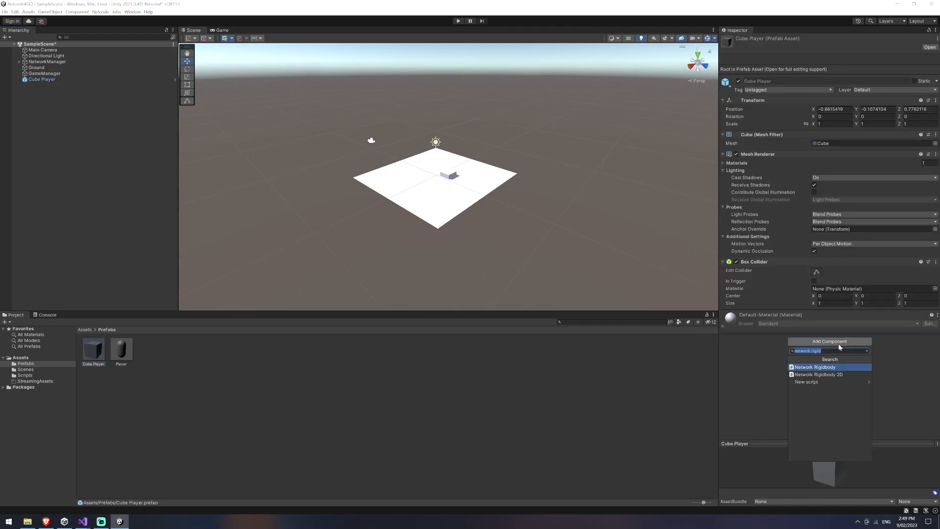
{"action": "type", "text": "network"}
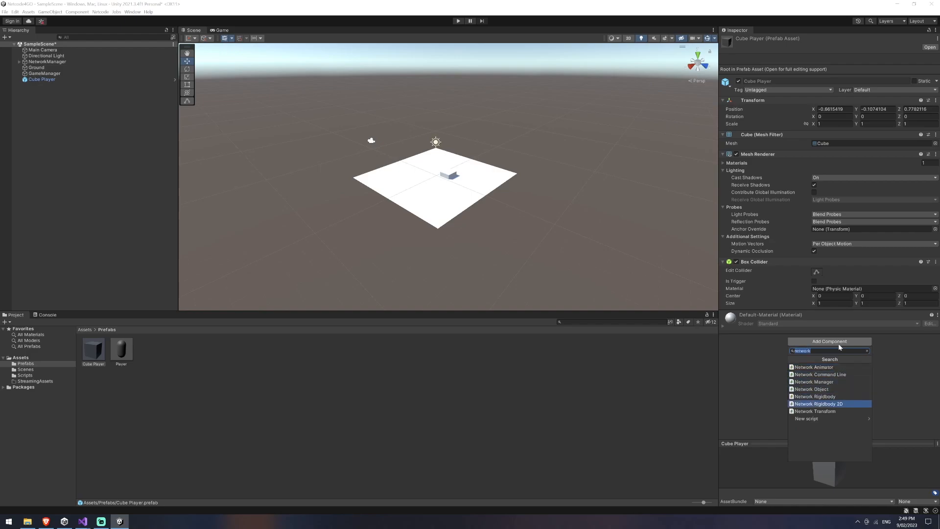
{"action": "left_click", "coordinate": [816, 412]}
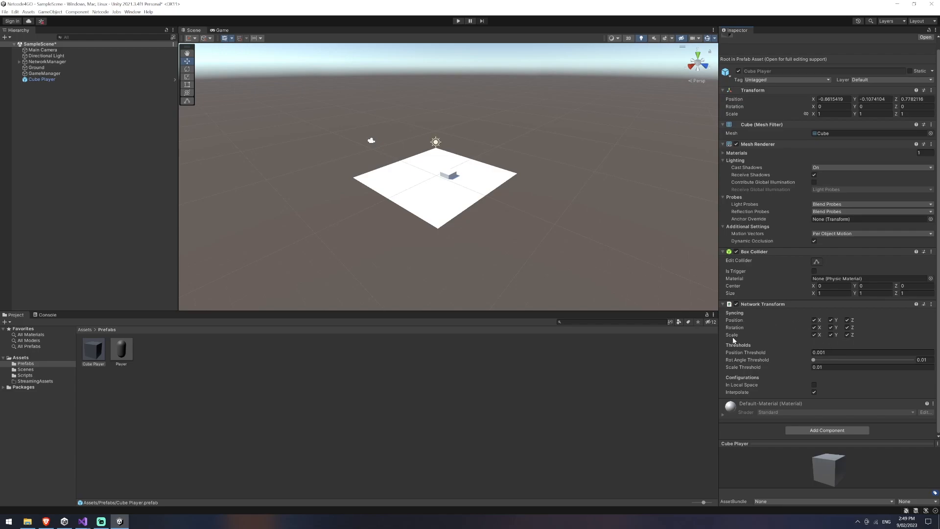
{"action": "mouse_move", "coordinate": [754, 396]}
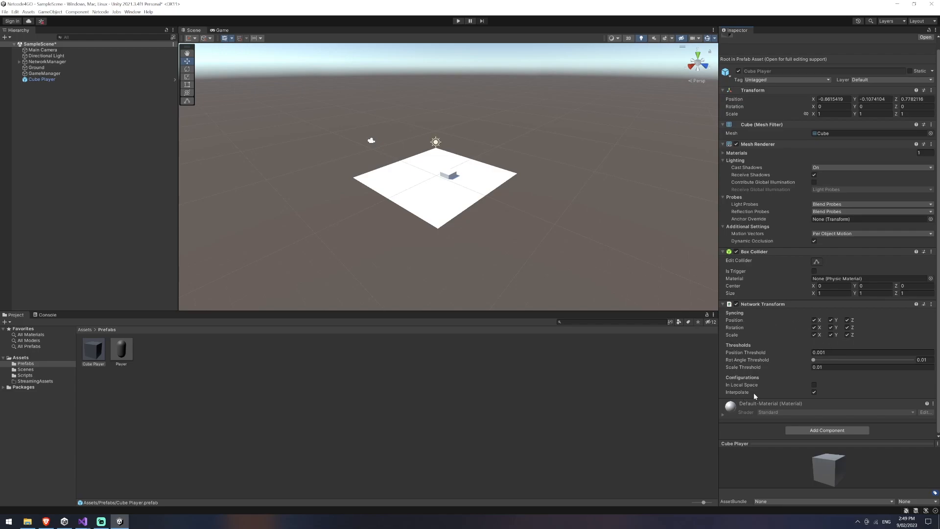
{"action": "mouse_move", "coordinate": [789, 361]}
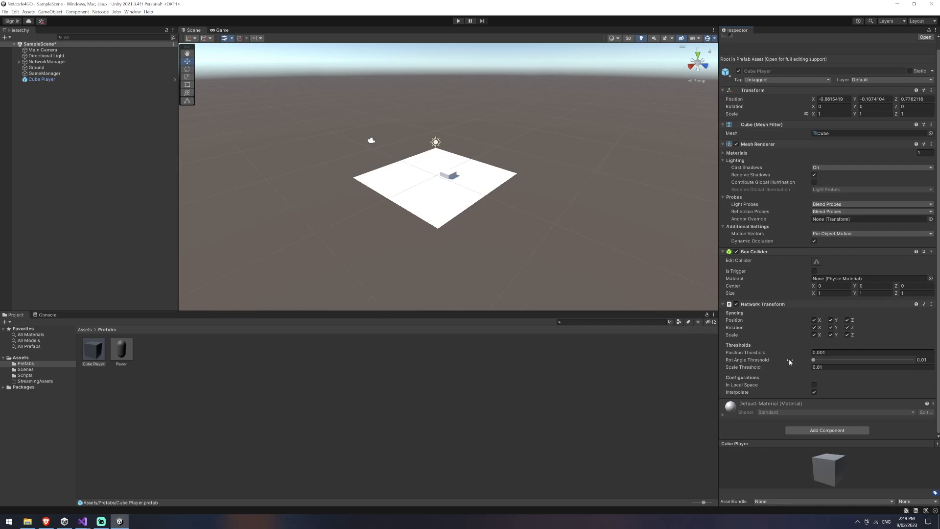
{"action": "mouse_move", "coordinate": [780, 363]}
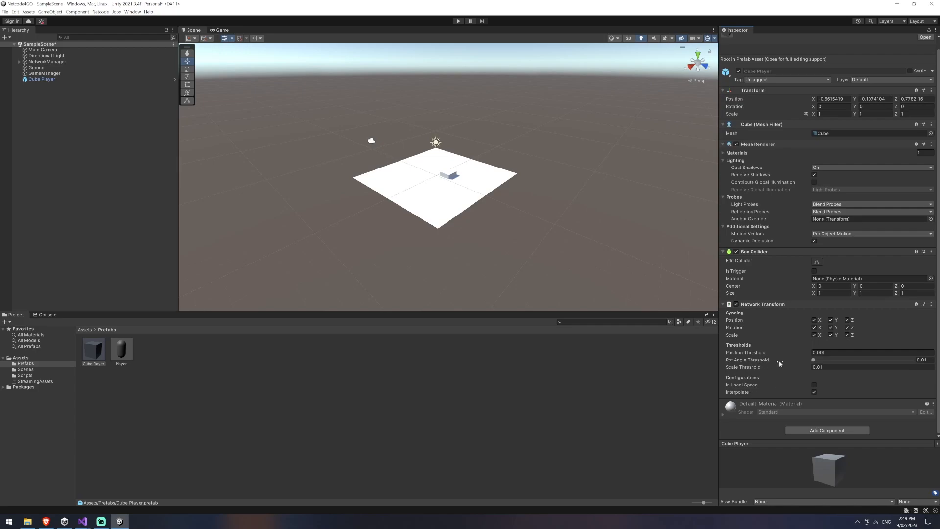
{"action": "mouse_move", "coordinate": [781, 313]}
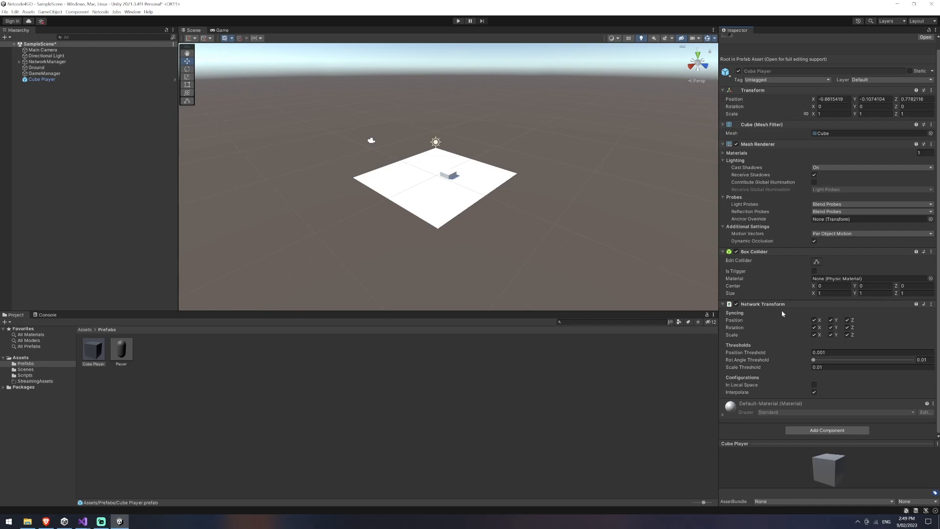
{"action": "mouse_move", "coordinate": [769, 334]}
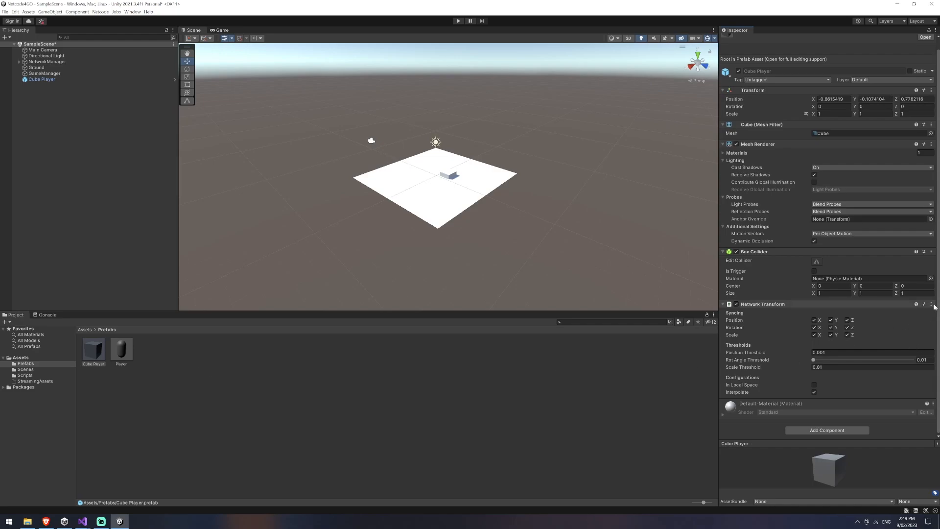
{"action": "left_click", "coordinate": [934, 305]}
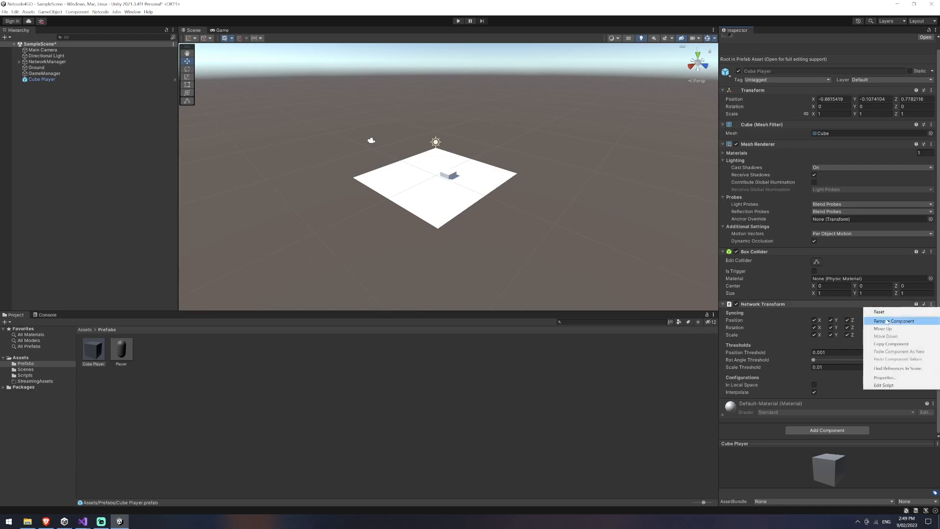
{"action": "left_click", "coordinate": [893, 321]}
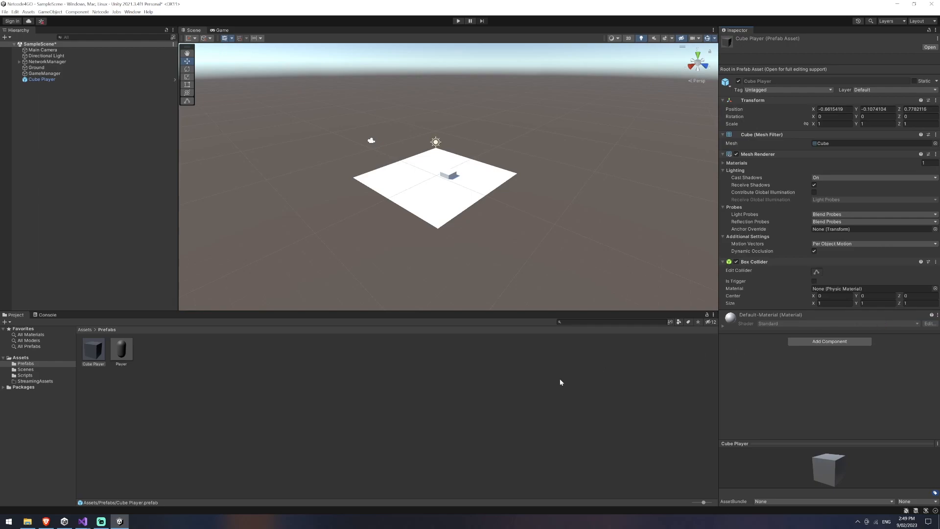
{"action": "mouse_move", "coordinate": [483, 390]}
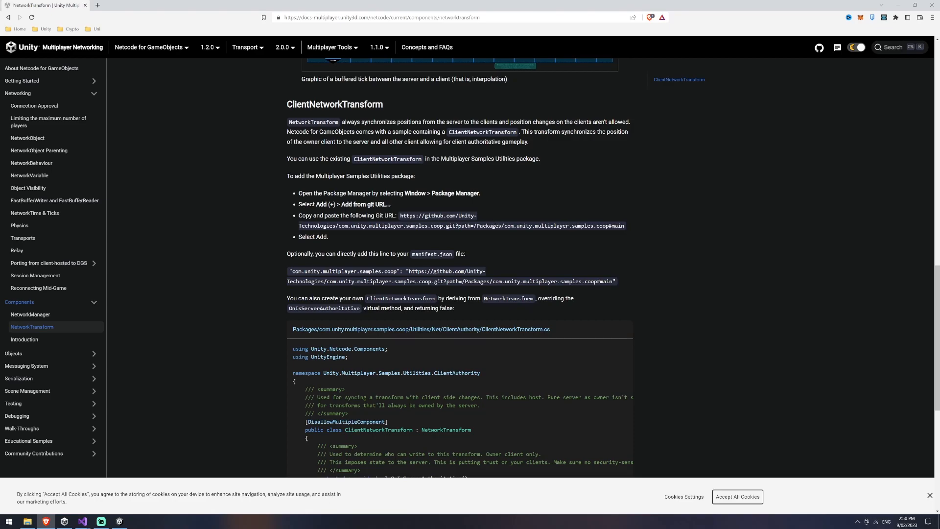
{"action": "mouse_move", "coordinate": [502, 223]}
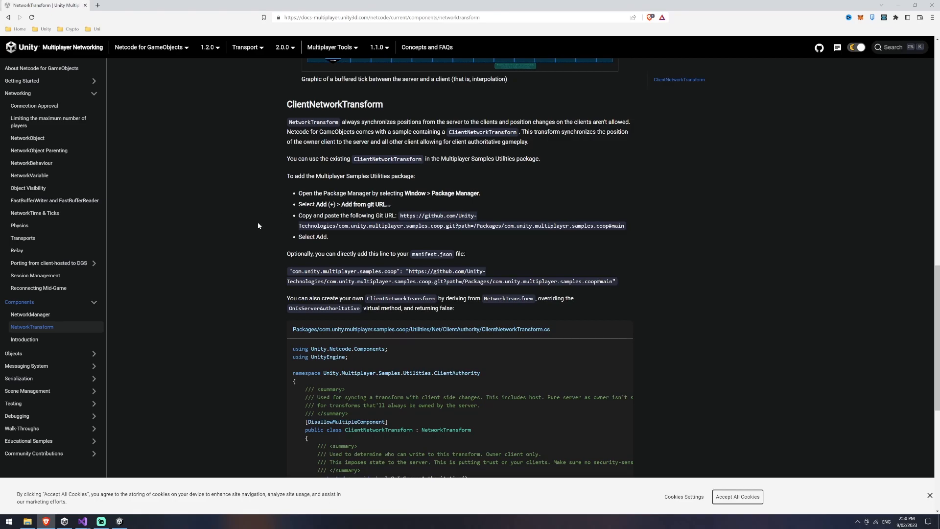
Step: Finish reading the owner-authoritative ClientNetworkTransform docs and return to the Unity editor
{"action": "left_click", "coordinate": [100, 520]}
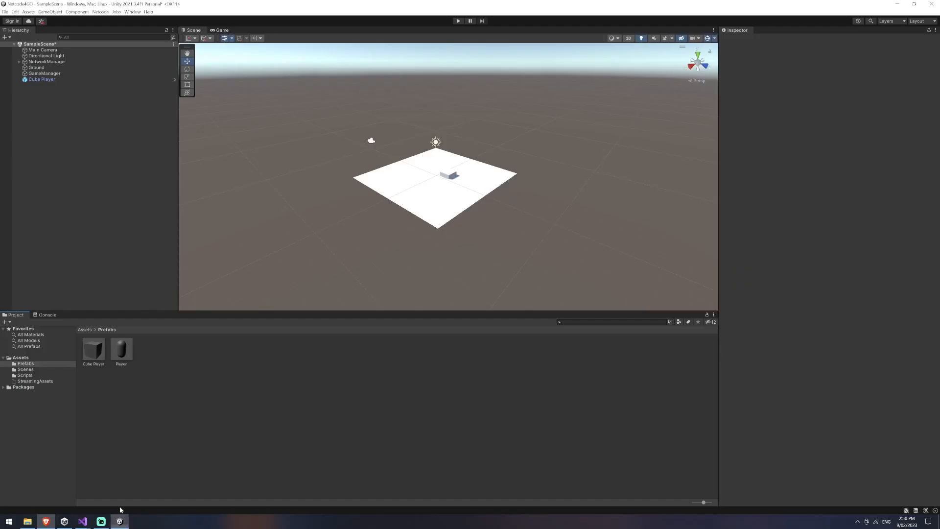
Step: Create a ClientNetworkTransform C# script in Assets/Scripts and open it in Visual Studio
{"action": "left_click", "coordinate": [25, 376]}
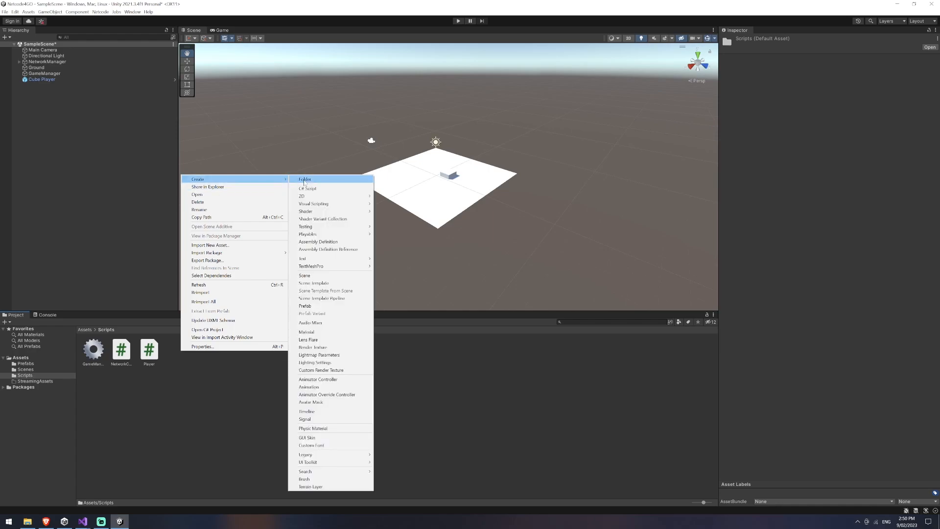
{"action": "left_click", "coordinate": [307, 188]}
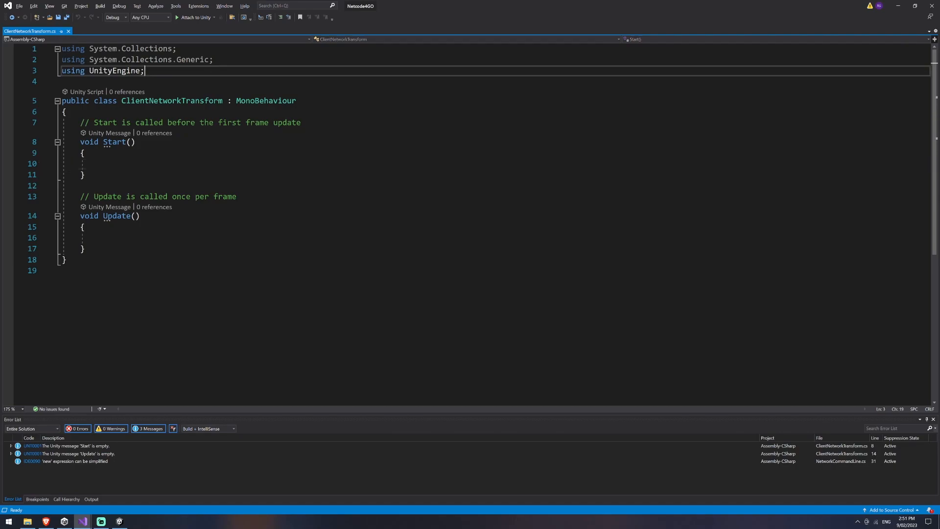
Step: Import Unity.Netcode.Components, derive from NetworkTransform, and delete the Start and Update methods
{"action": "type", "text": "using Unity.Netcode.Components;"}
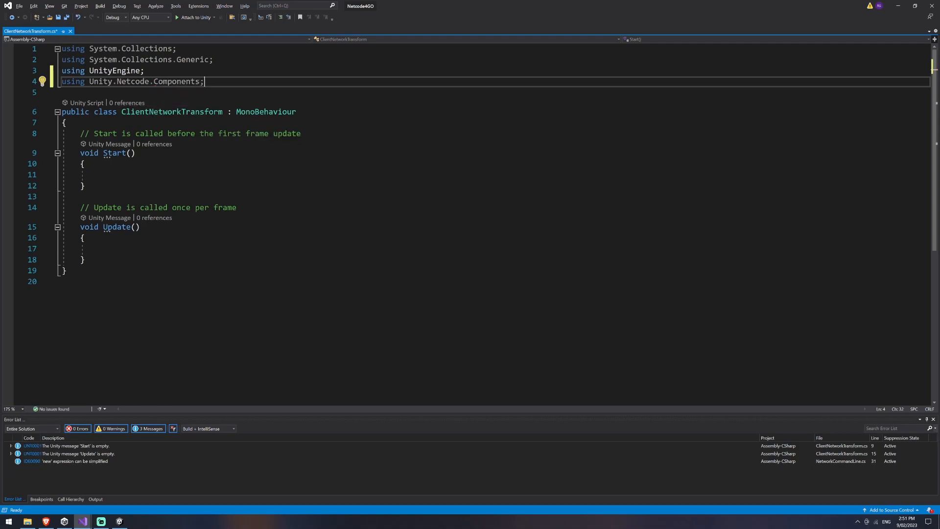
{"action": "double_click", "coordinate": [266, 112]}
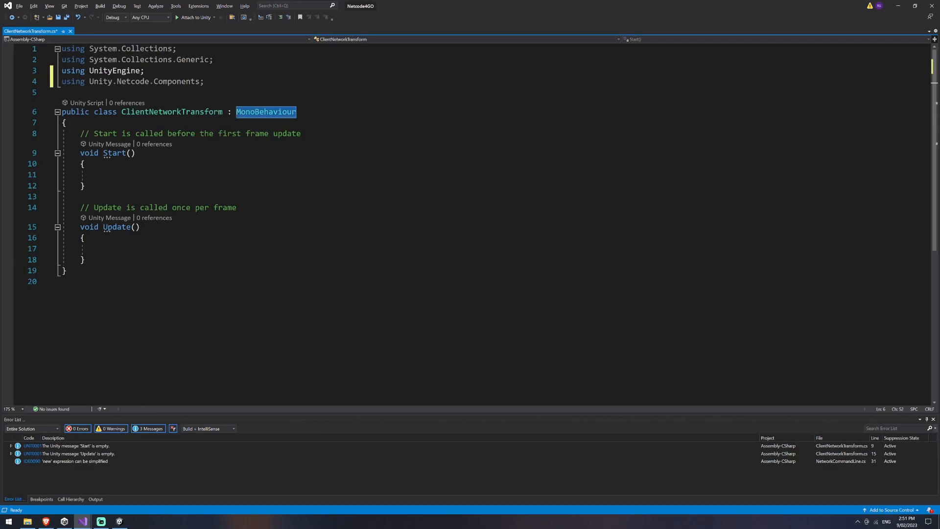
{"action": "type", "text": "NetworkTras"}
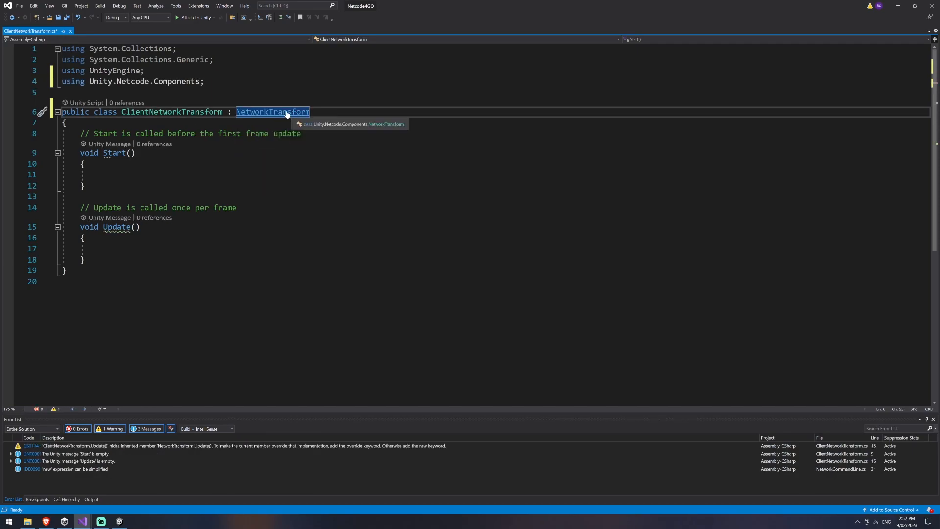
{"action": "double_click", "coordinate": [272, 111]}
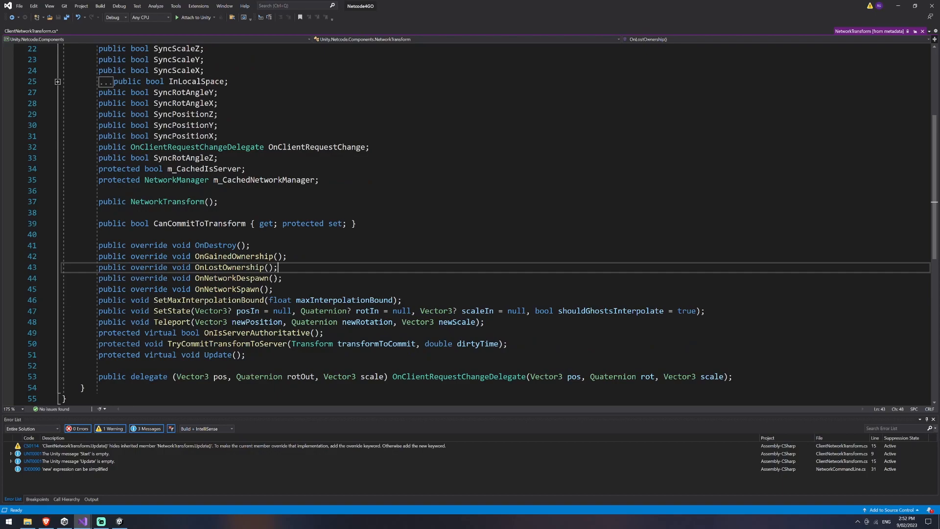
{"action": "double_click", "coordinate": [256, 333]}
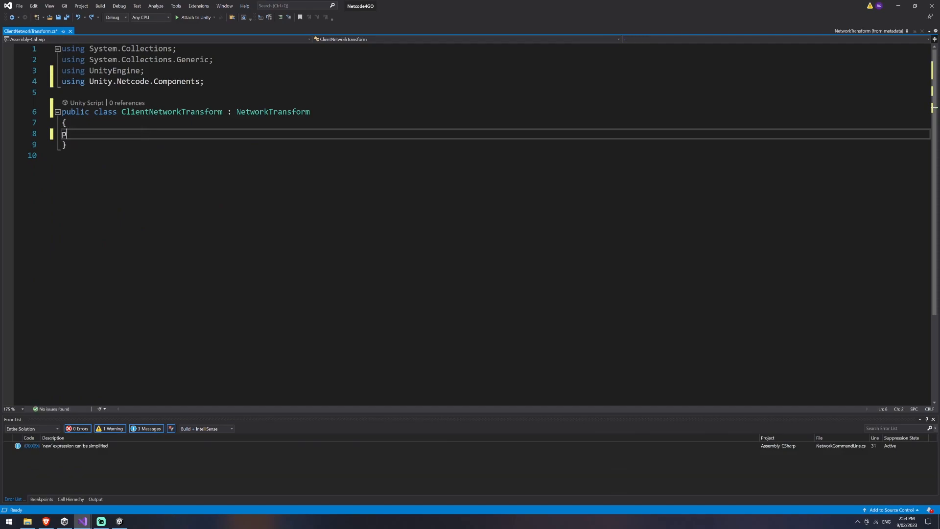
Step: Add a protected override of OnIsServerAuthoritative that returns false
{"action": "type", "text": "protected override bool OnIsServerAuthoritative("}
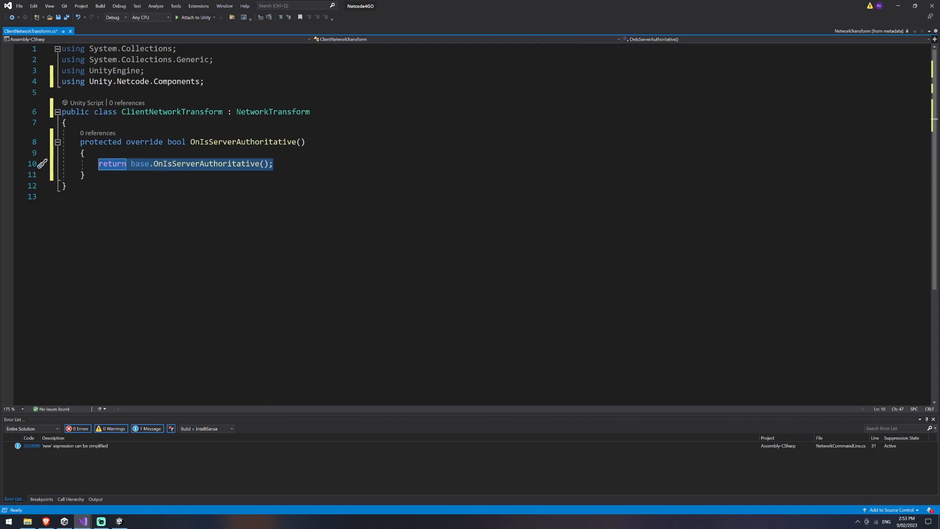
{"action": "type", "text": "false;"}
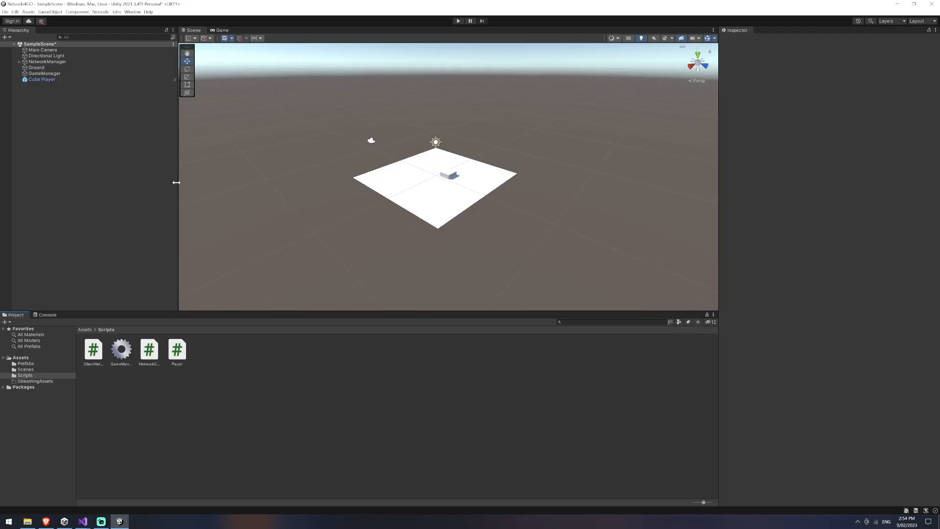
Step: Attach ClientNetworkTransform to Cube Player and adjust its syncing checkboxes, including scale axes
{"action": "left_click", "coordinate": [42, 80]}
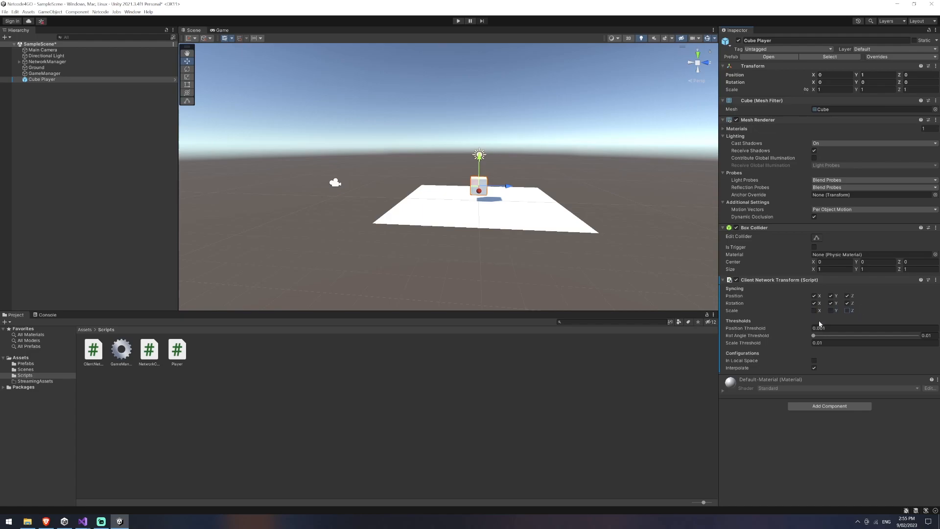
{"action": "left_click", "coordinate": [852, 310]}
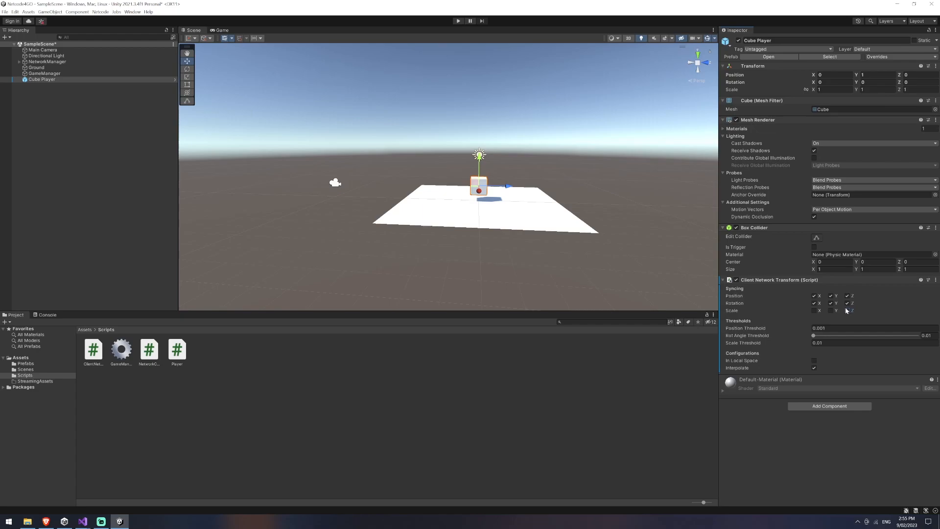
{"action": "left_click", "coordinate": [852, 310]}
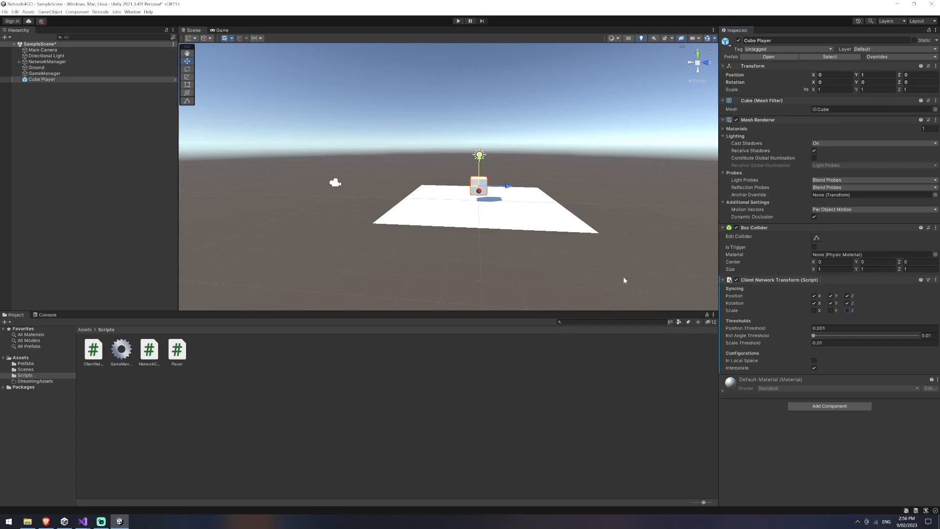
{"action": "mouse_move", "coordinate": [749, 449]}
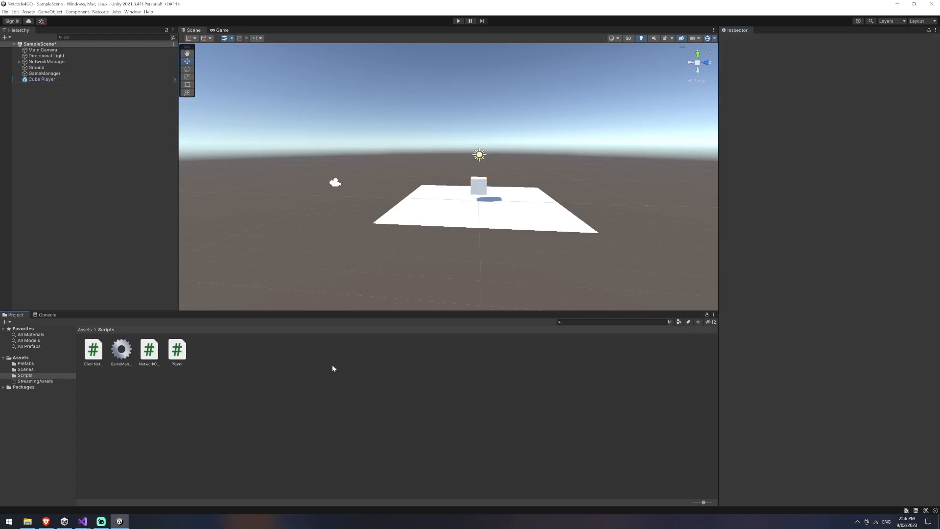
Step: Create RPC Movement and Client Auth Movement folders, then open PlayerMovement from Client Auth Movement
{"action": "right_click", "coordinate": [333, 368]}
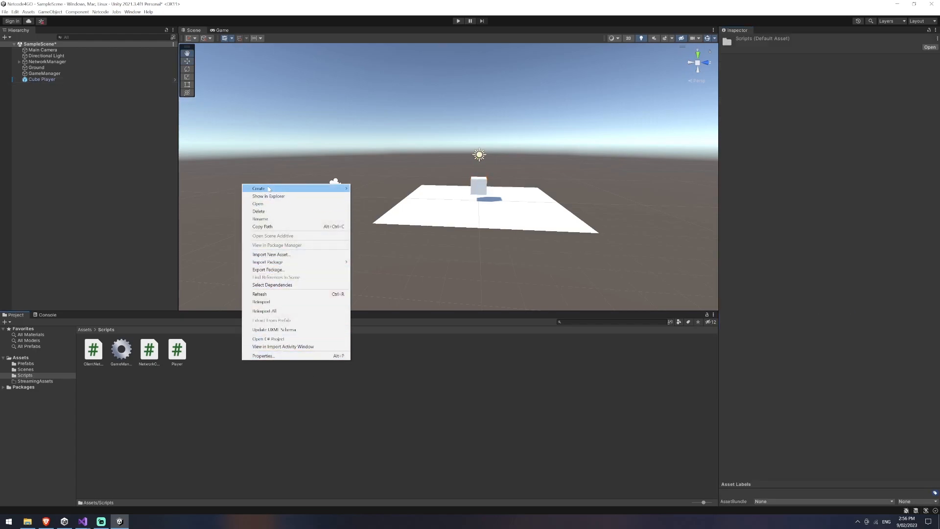
{"action": "left_click", "coordinate": [258, 188]}
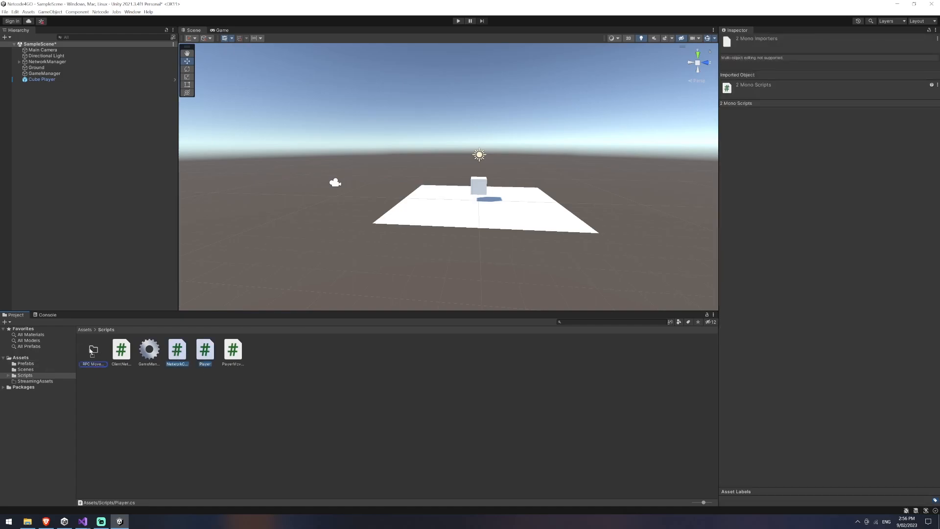
{"action": "right_click", "coordinate": [177, 352]}
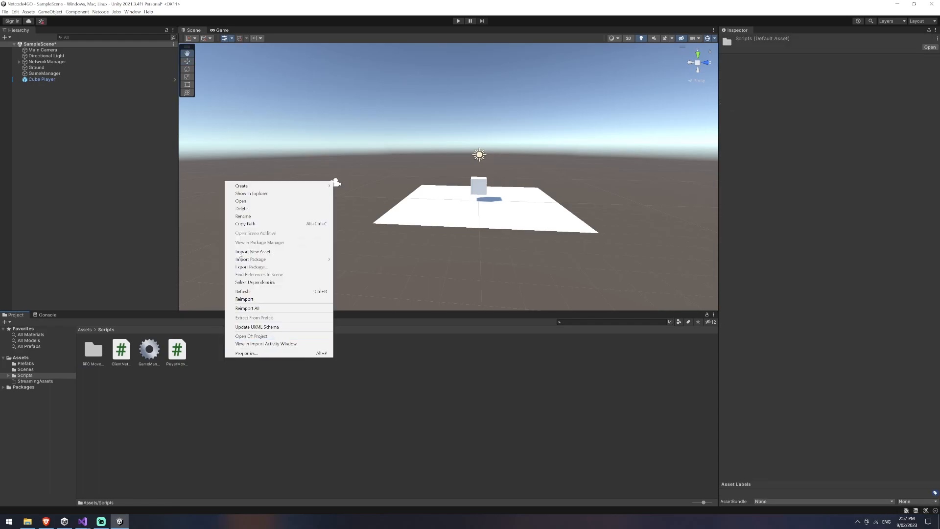
{"action": "left_click", "coordinate": [241, 185]}
{"action": "type", "text": "Client Auth M"}
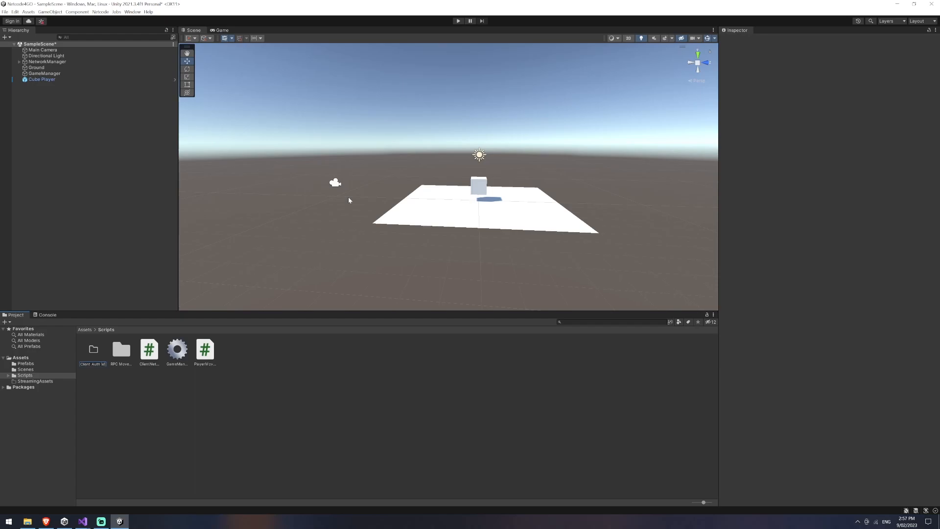
{"action": "left_click", "coordinate": [205, 349]}
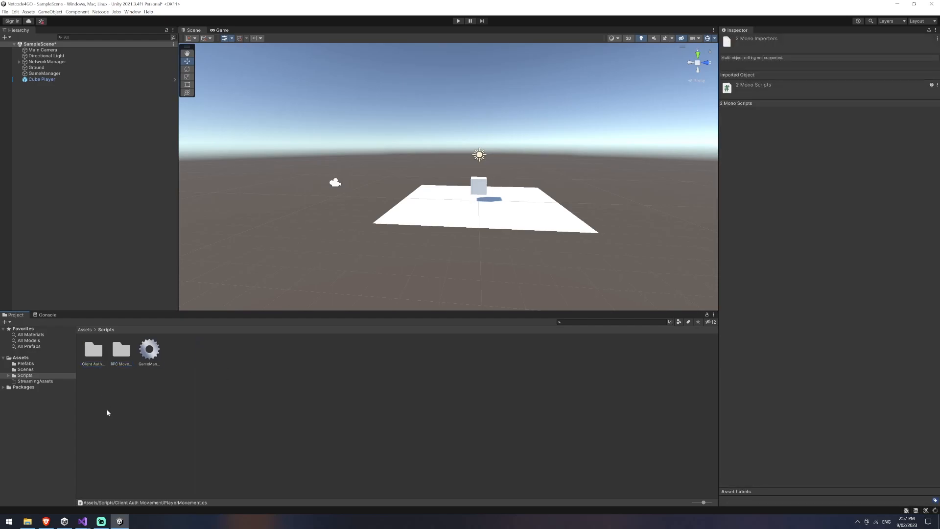
{"action": "double_click", "coordinate": [93, 349]}
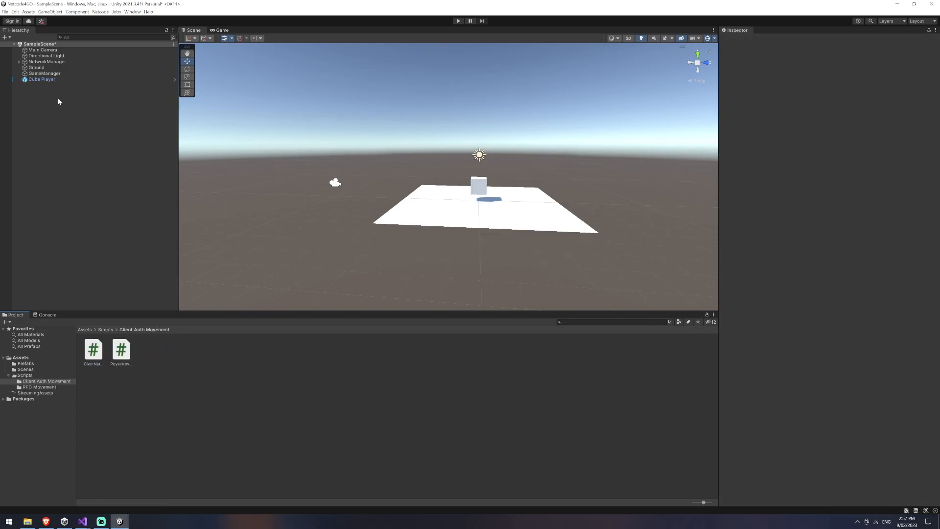
{"action": "left_click", "coordinate": [42, 79]}
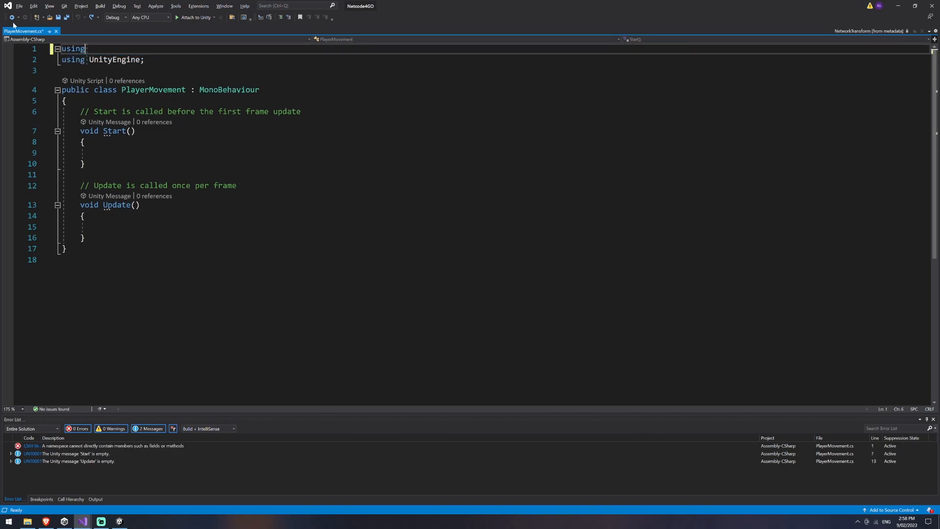
Step: Import Unity.Netcode and make PlayerMovement inherit from NetworkBehaviour, dropping the empty Start
{"action": "type", "text": "Unity.Netcode;"}
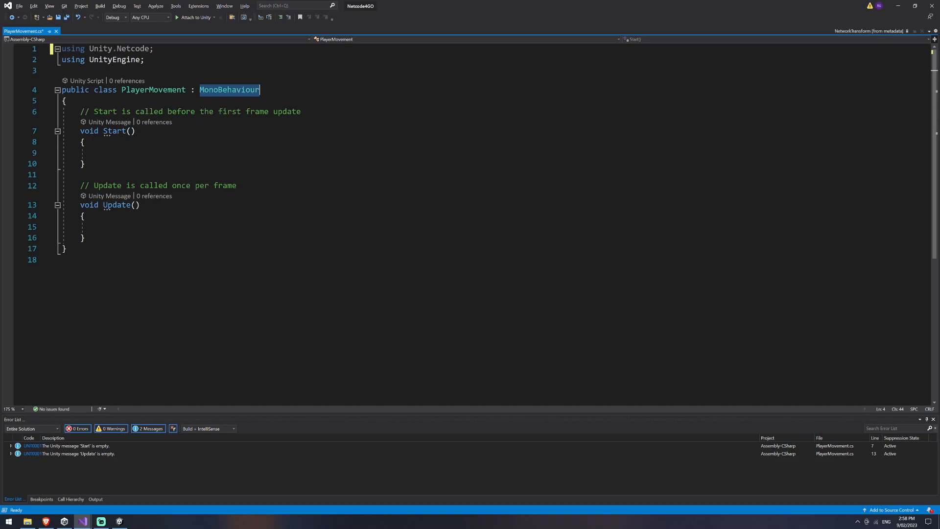
{"action": "type", "text": "Net"}
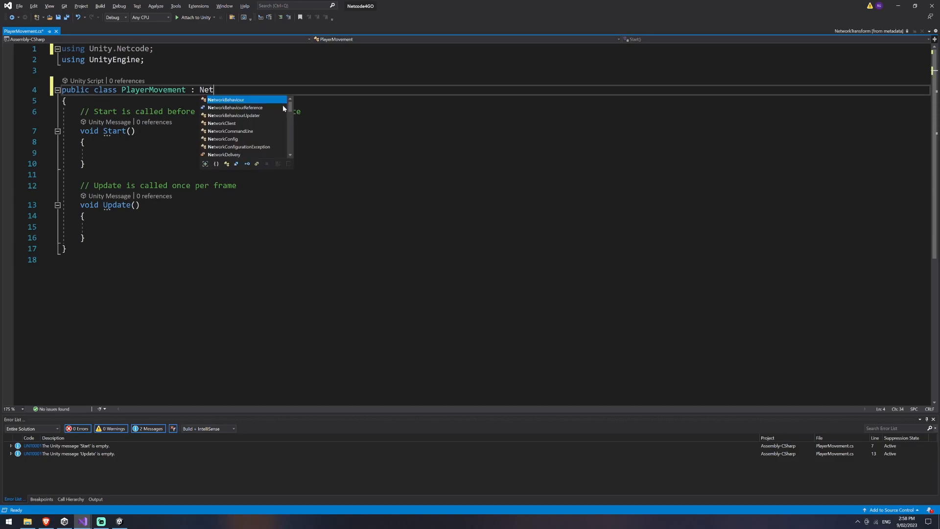
{"action": "type", "text": "workBehaviour"}
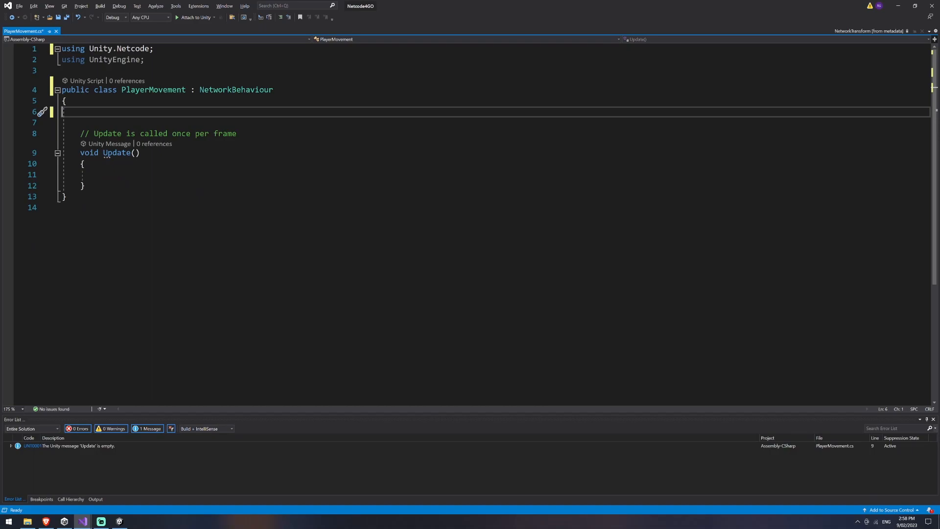
Step: Add a public float speed = 10f and an owner-only check in Update
{"action": "type", "text": "public float spe"}
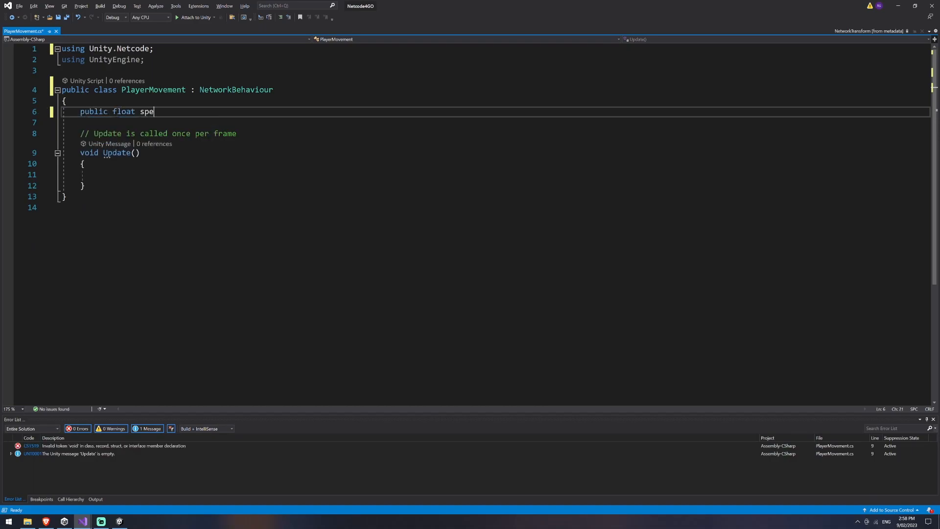
{"action": "type", "text": "ed = 10f;"}
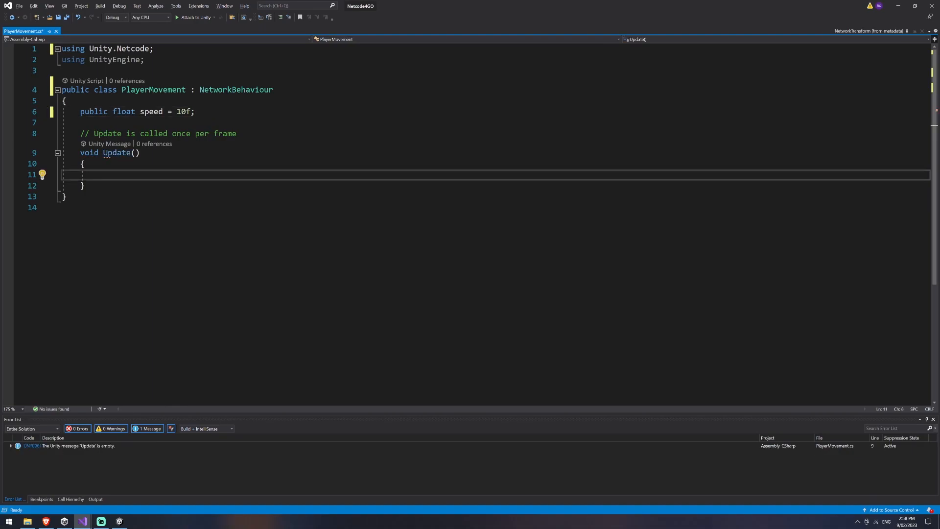
{"action": "type", "text": "if (IsOwner"}
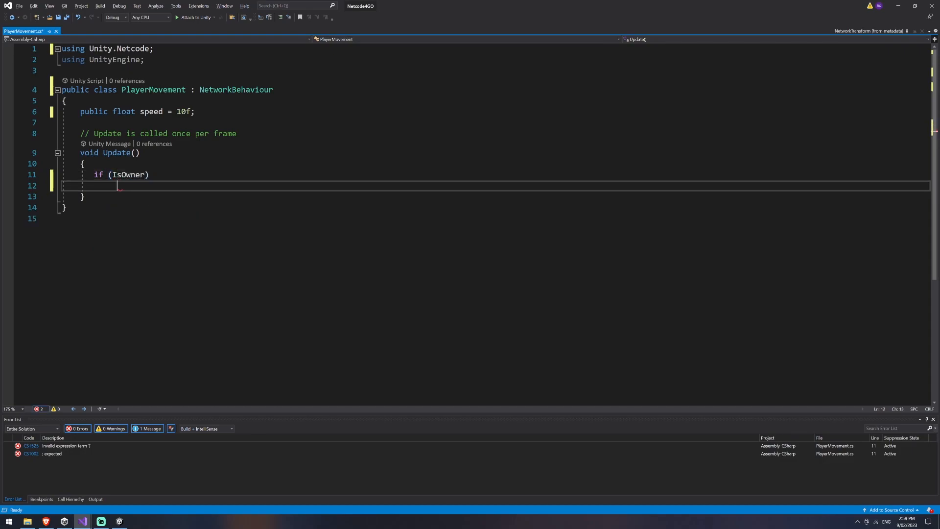
{"action": "type", "text": "{"}
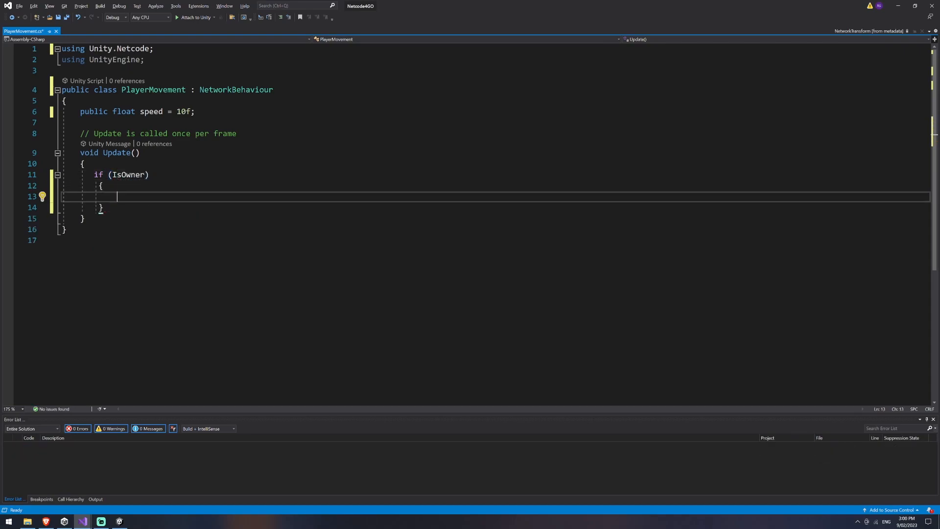
Step: Read the Horizontal and Vertical input axes into x and z
{"action": "type", "text": "float x ="}
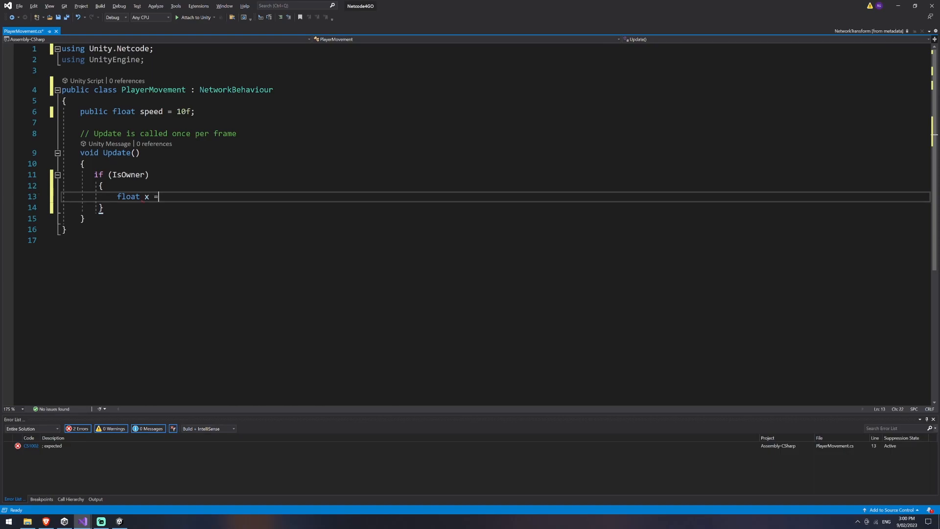
{"action": "type", "text": "Input.GetAxis(\"Ho"}
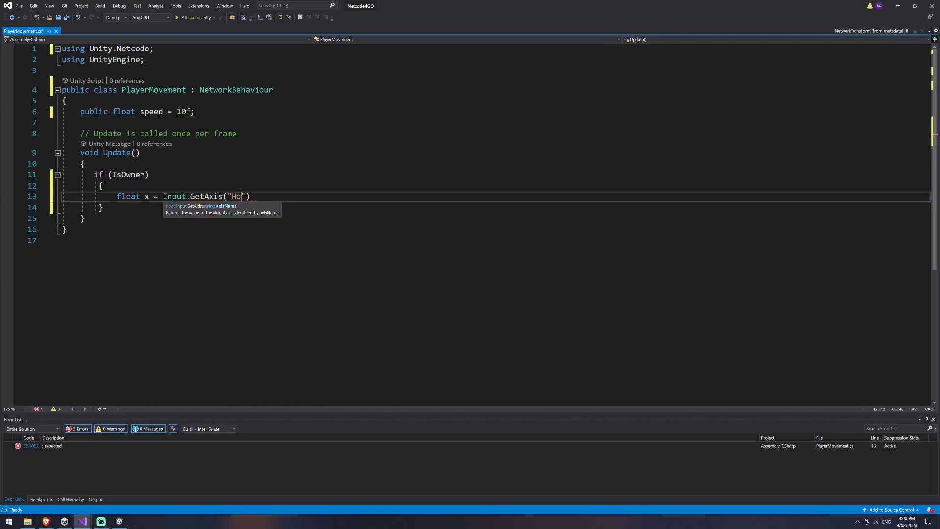
{"action": "type", "text": "rizontal\");"}
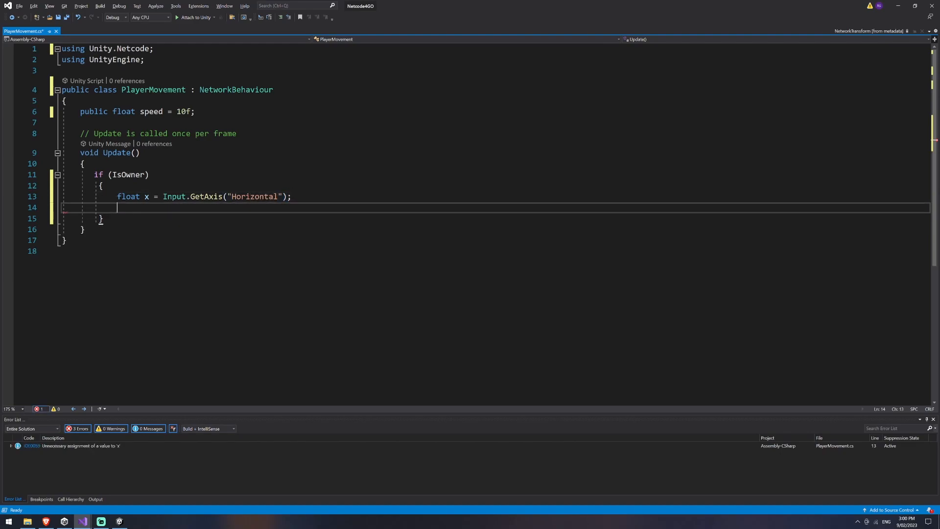
{"action": "type", "text": "float z"}
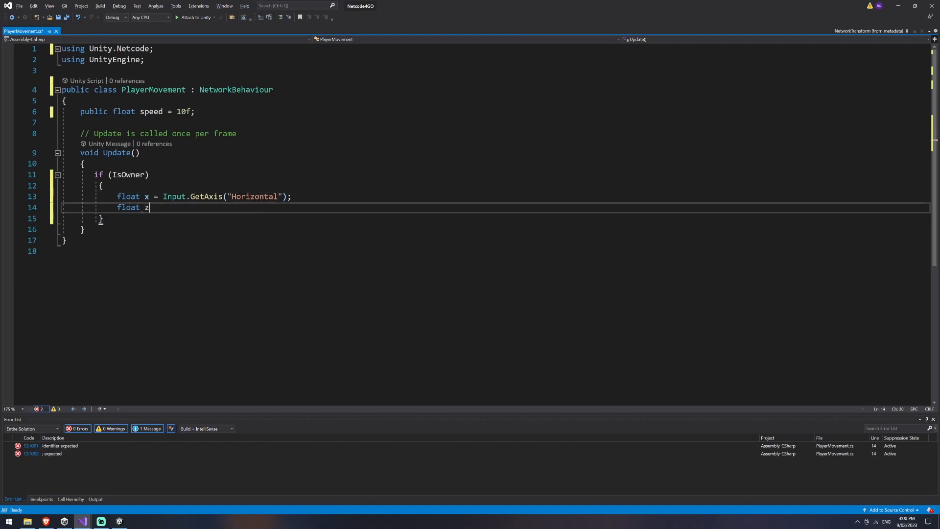
{"action": "type", "text": "= Input.GetAxis(\"\""}
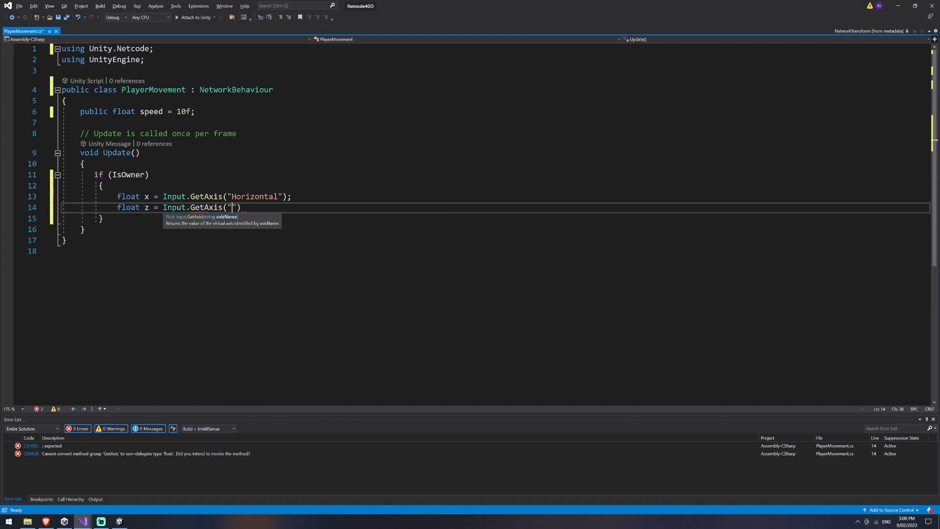
{"action": "type", "text": "Vertical\");"}
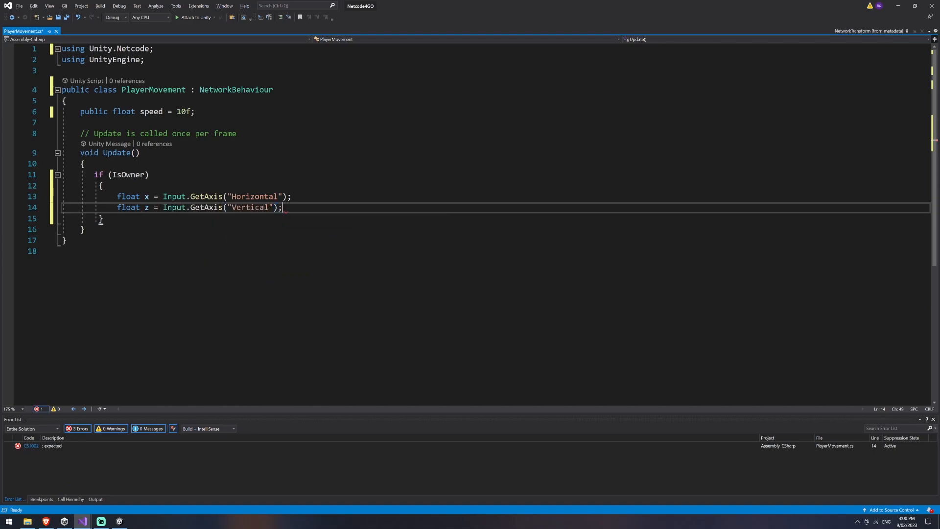
Step: Add transform.position += new Vector3(x,0,z) * speed * Time.deltaTime and save
{"action": "type", "text": "transform.p"}
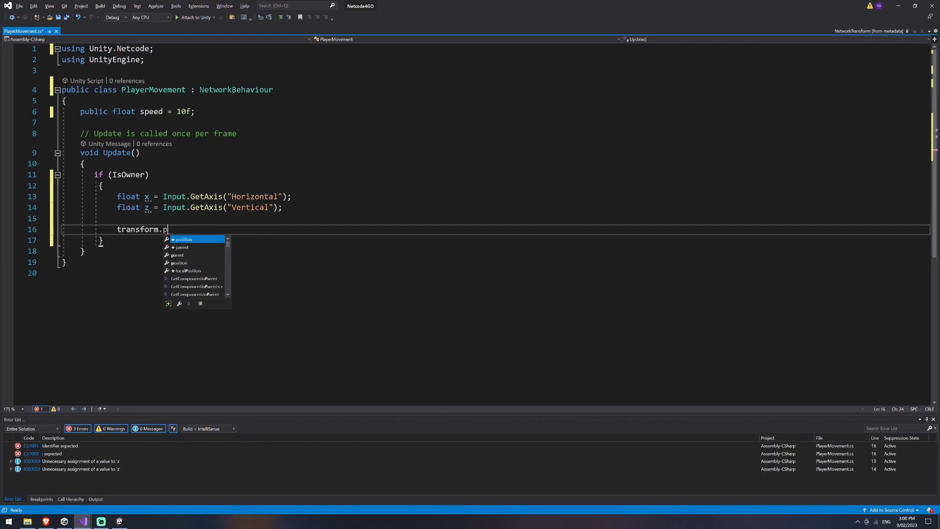
{"action": "type", "text": "osition = transform.position + n"}
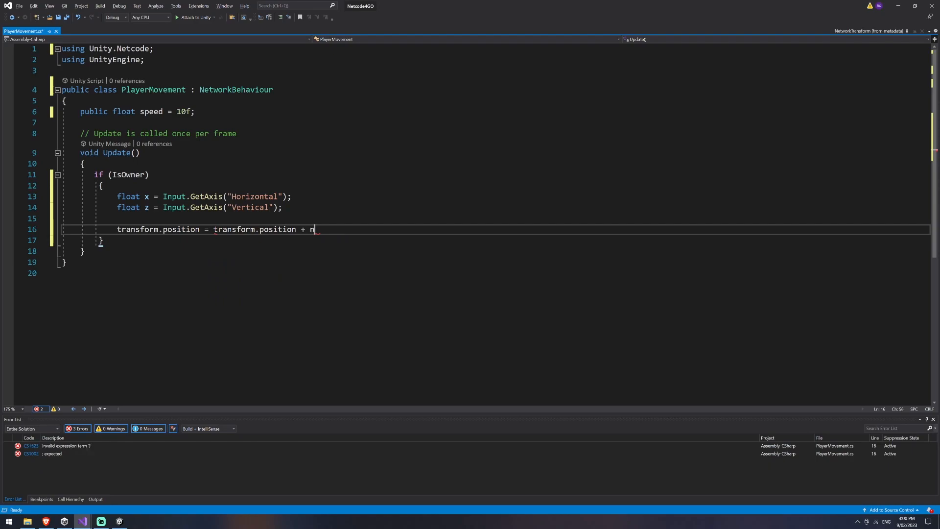
{"action": "type", "text": "ew Vector3()"}
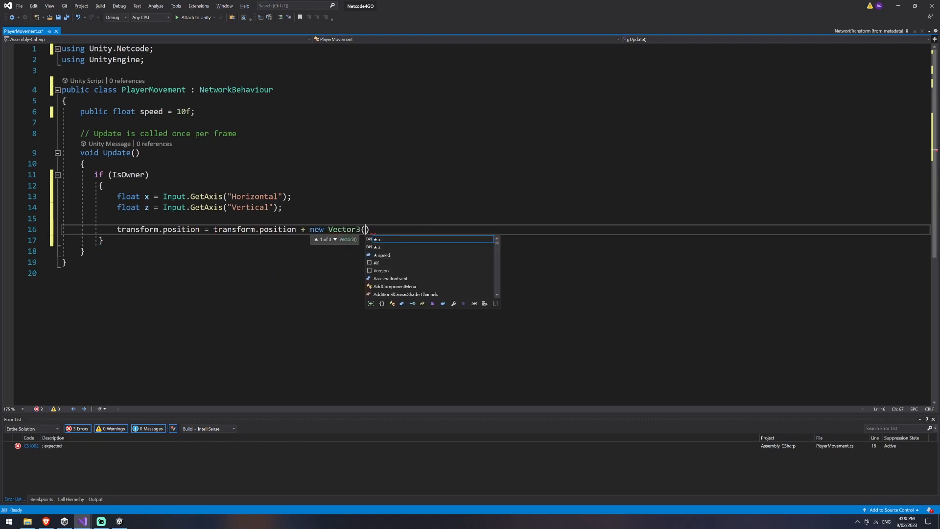
{"action": "type", "text": "x,0,z"}
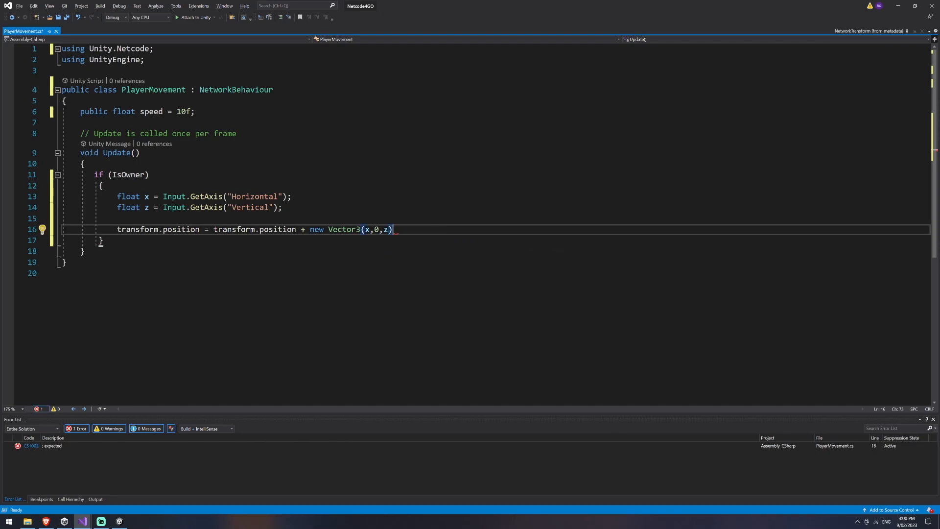
{"action": "type", "text": "* speed"}
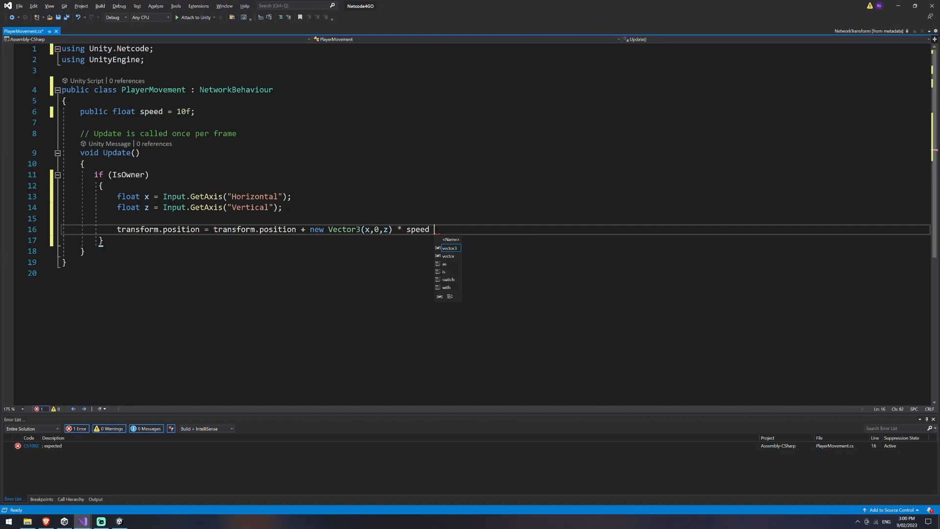
{"action": "type", "text": "* Time.deltaT"}
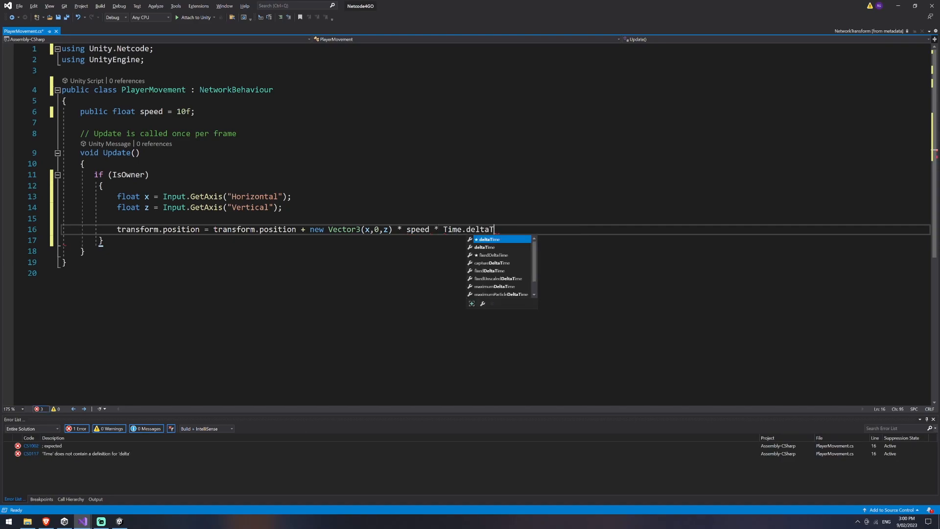
{"action": "key", "text": "tab"}
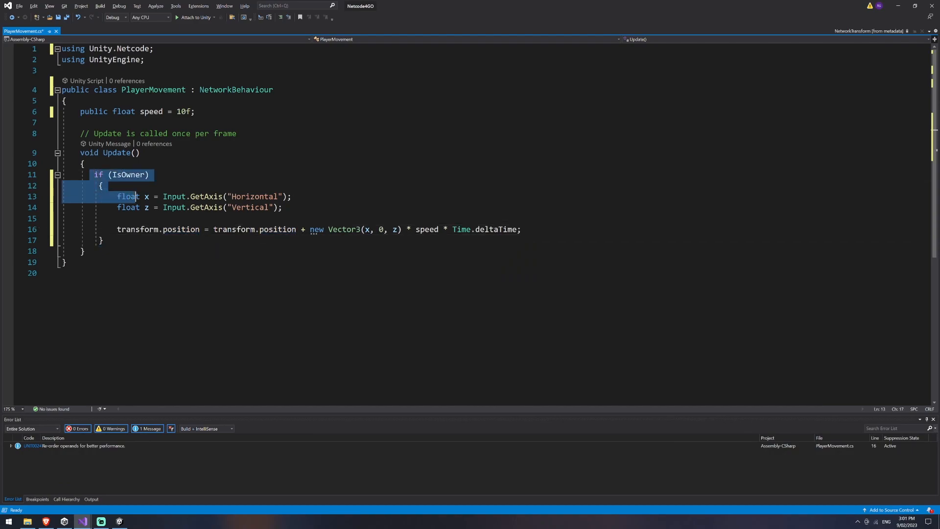
{"action": "left_click", "coordinate": [100, 240]}
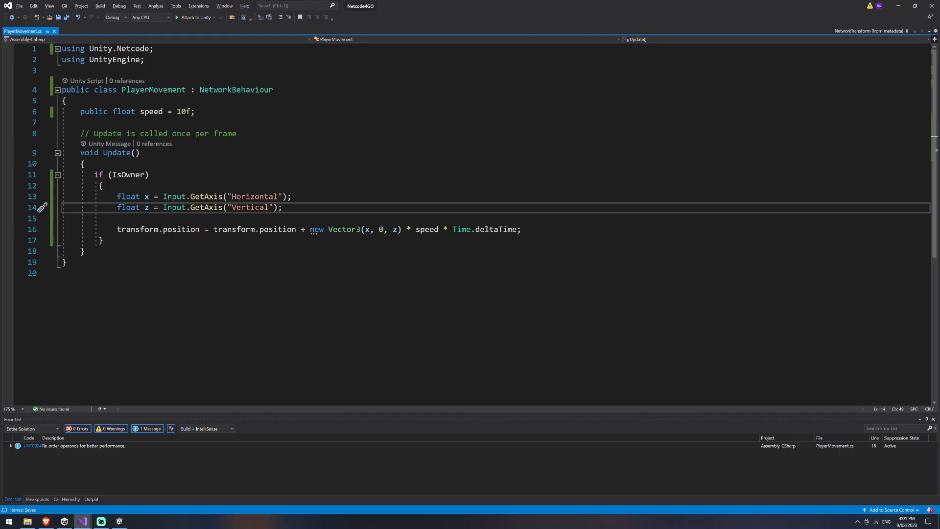
Step: Apply all overrides to the Cube Player prefab and remove the cube from the scene
{"action": "left_click", "coordinate": [119, 521]}
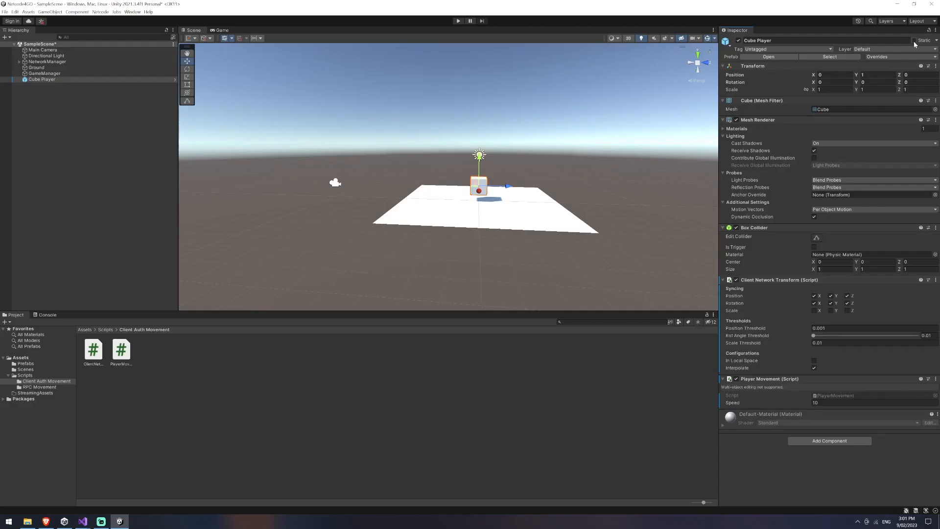
{"action": "left_click", "coordinate": [877, 56]}
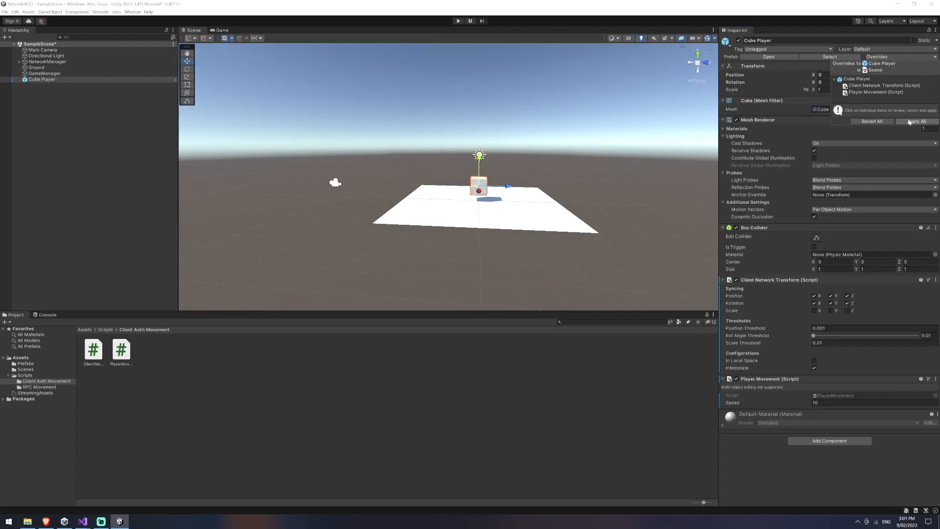
{"action": "left_click", "coordinate": [916, 121]}
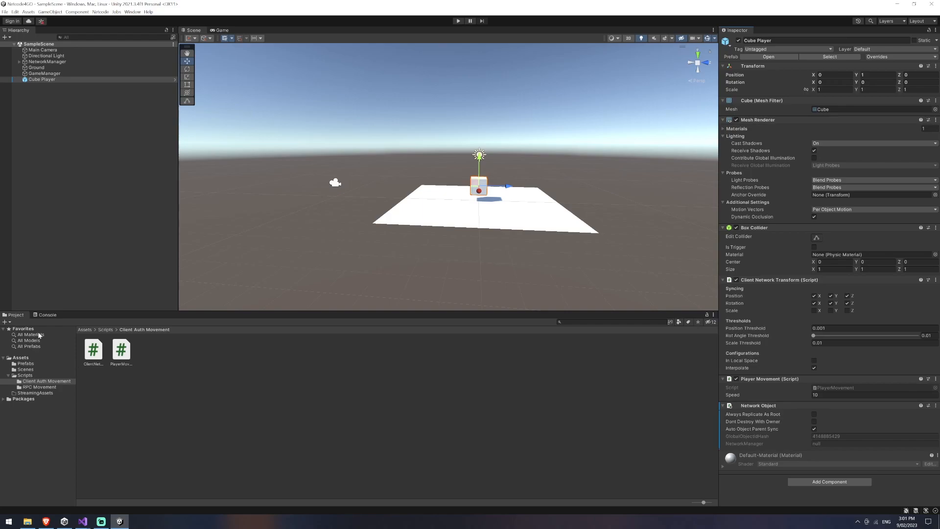
{"action": "left_click", "coordinate": [48, 61]}
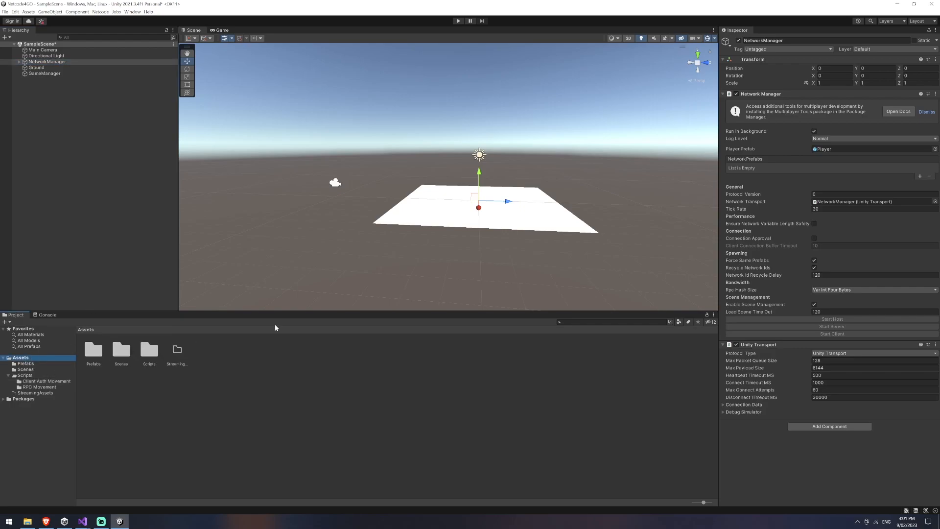
Step: Open the Prefabs folder and select the Cube Player prefab asset
{"action": "left_click", "coordinate": [93, 350]}
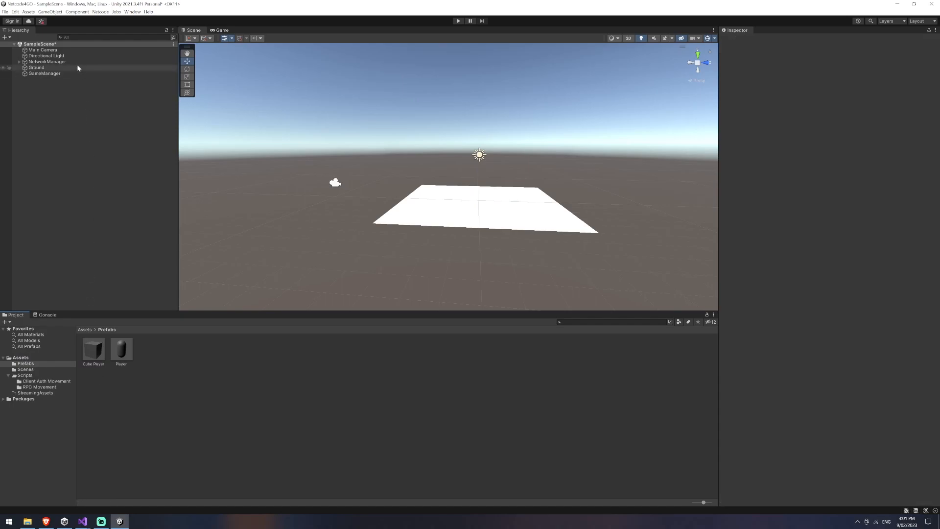
{"action": "left_click", "coordinate": [47, 62]}
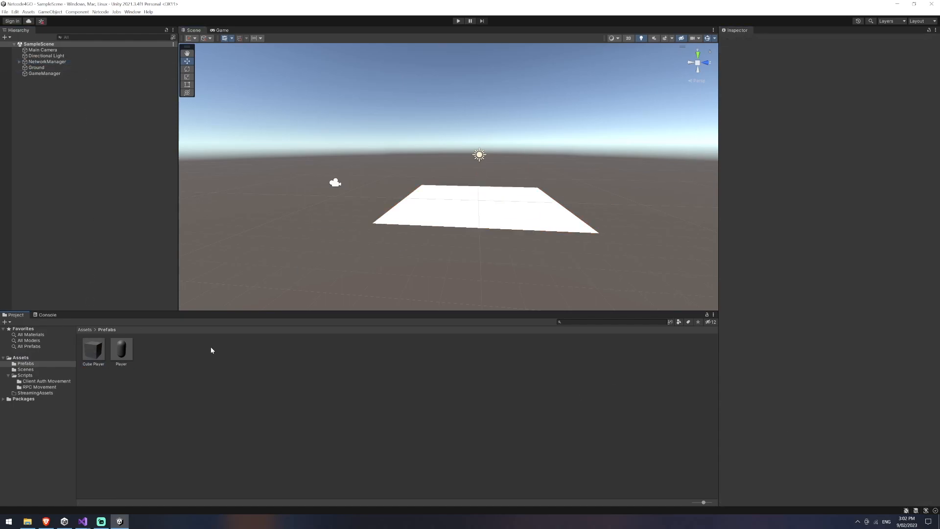
{"action": "left_click", "coordinate": [94, 349]}
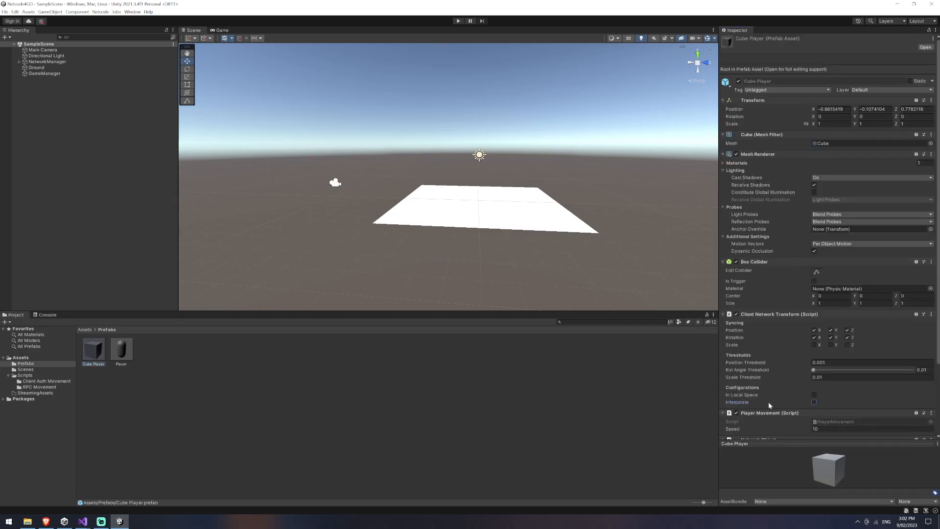
Step: Untick Interpolate on the Cube Player prefab's Client Network Transform
{"action": "left_click", "coordinate": [814, 402]}
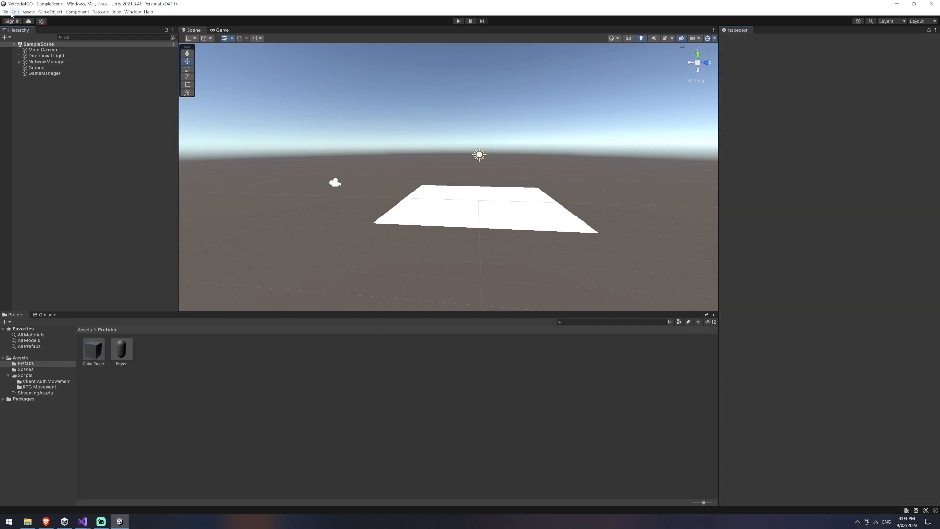
{"action": "left_click", "coordinate": [566, 389]}
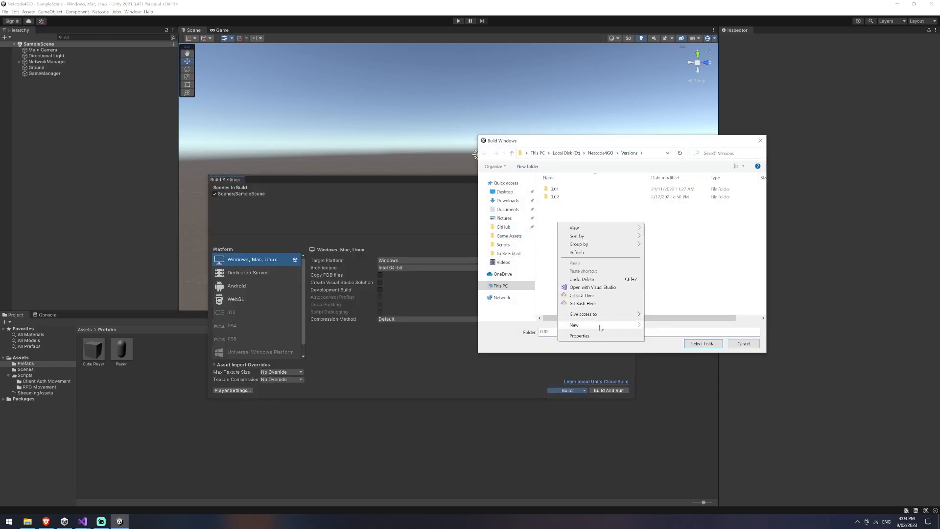
Step: Build for Windows into a new '0.03 - No Interpolation' folder and launch NetcodeIGO
{"action": "left_click", "coordinate": [574, 324]}
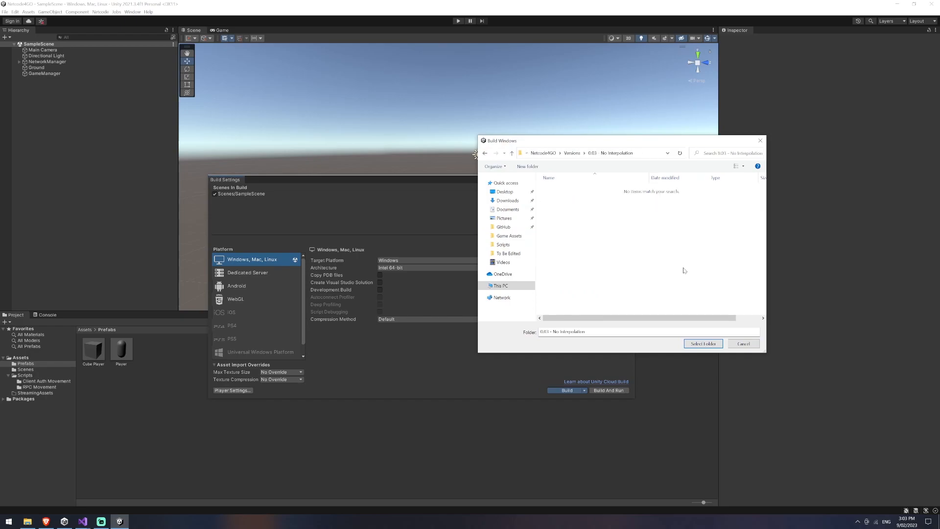
{"action": "left_click", "coordinate": [703, 343]}
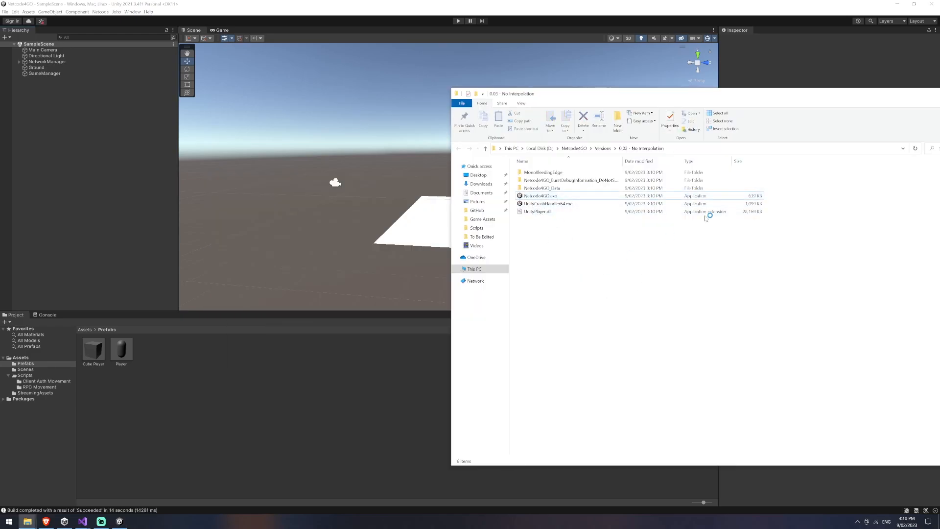
{"action": "double_click", "coordinate": [541, 196]}
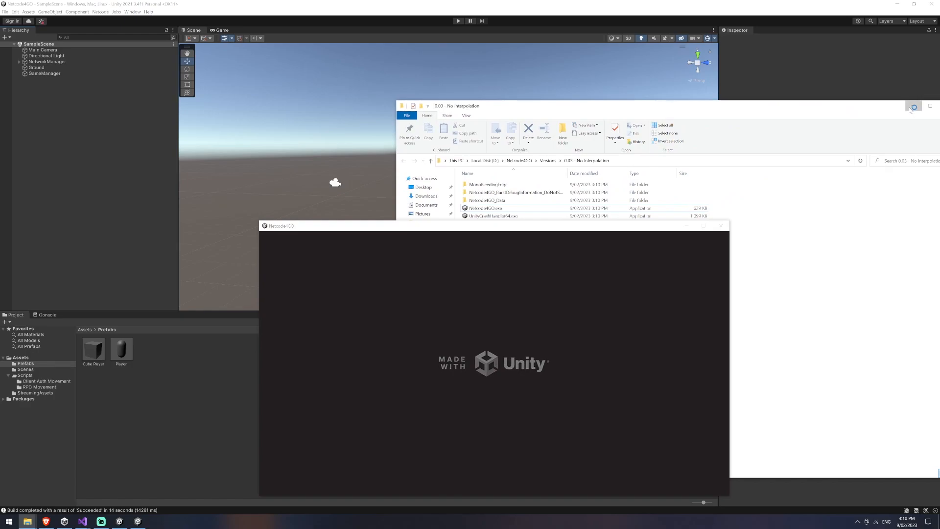
Step: Run the editor in play mode beside the built client and move the cube in both views
{"action": "left_click", "coordinate": [459, 21]}
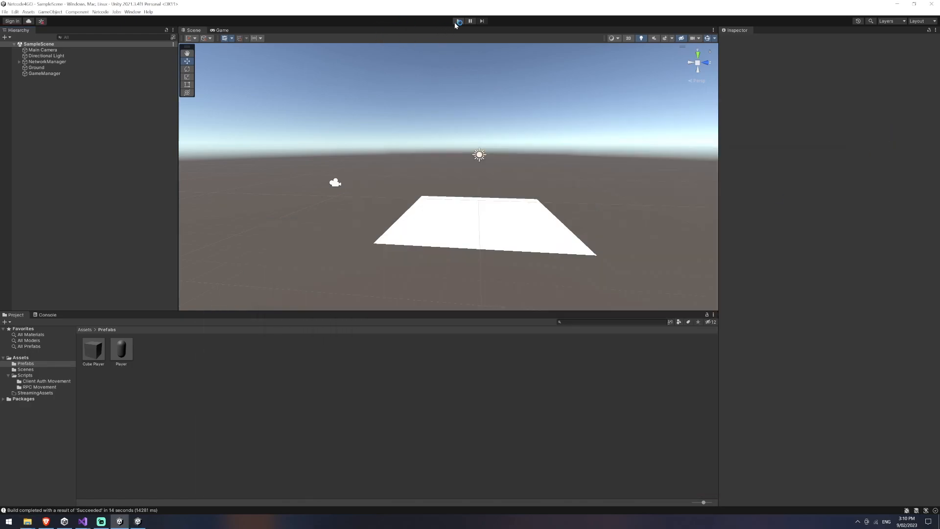
{"action": "left_click", "coordinate": [459, 21]}
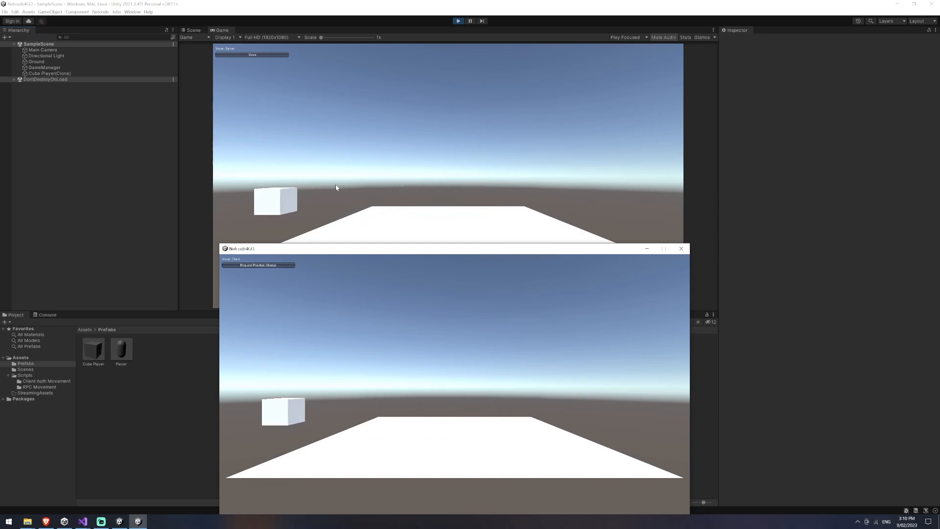
{"action": "left_click", "coordinate": [258, 265]}
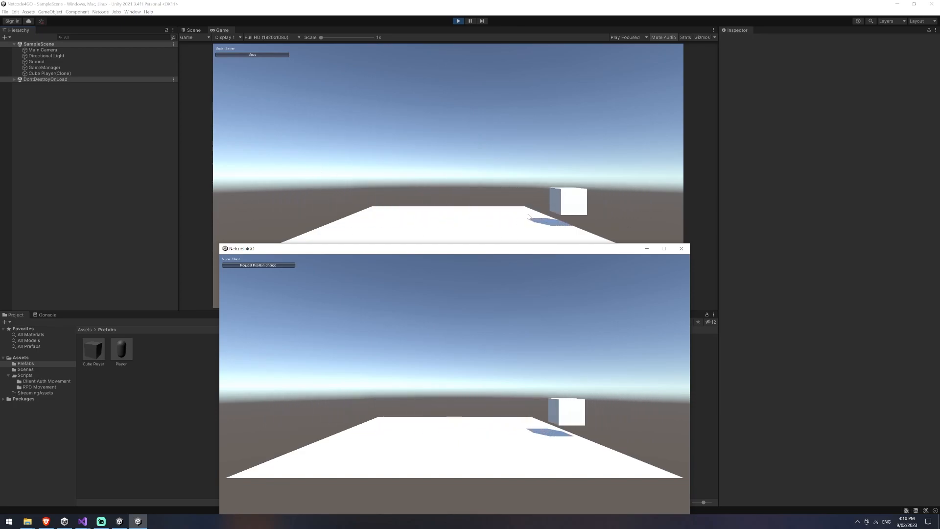
{"action": "left_click", "coordinate": [258, 265]}
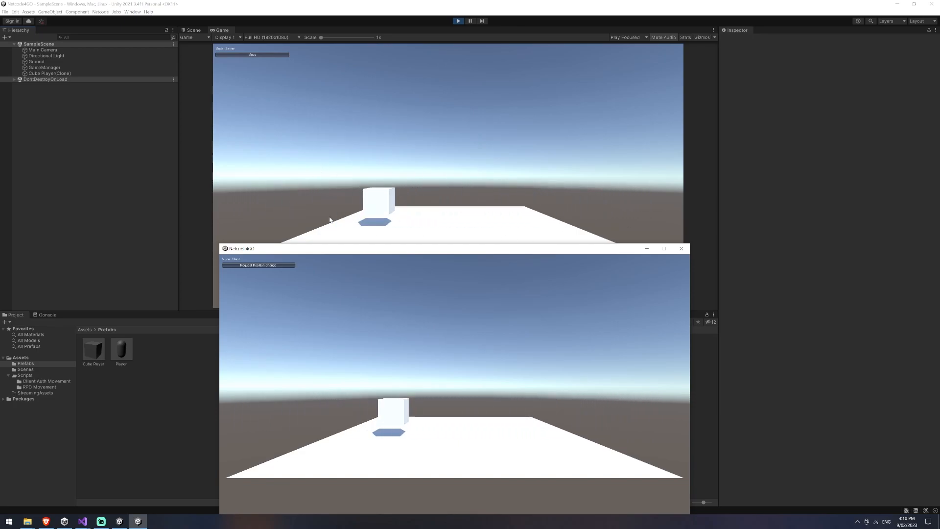
{"action": "left_click", "coordinate": [258, 265]}
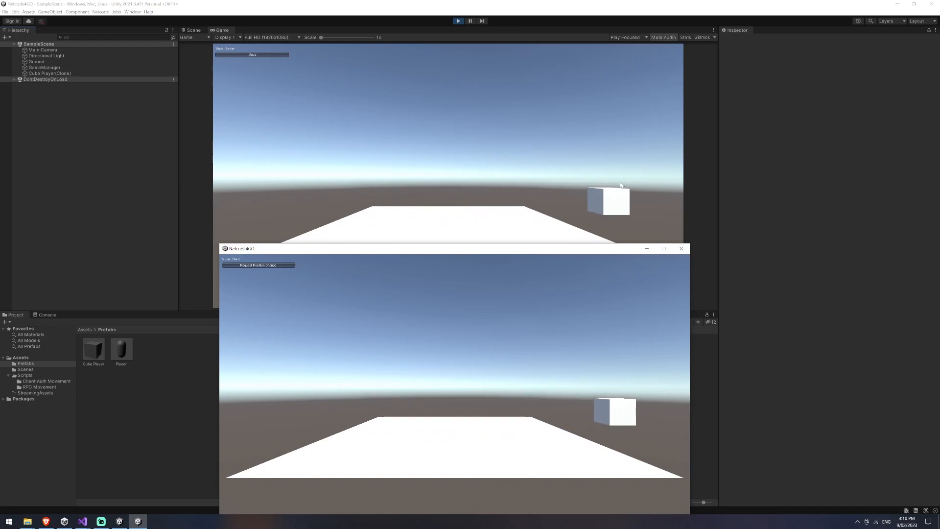
{"action": "mouse_move", "coordinate": [580, 238]}
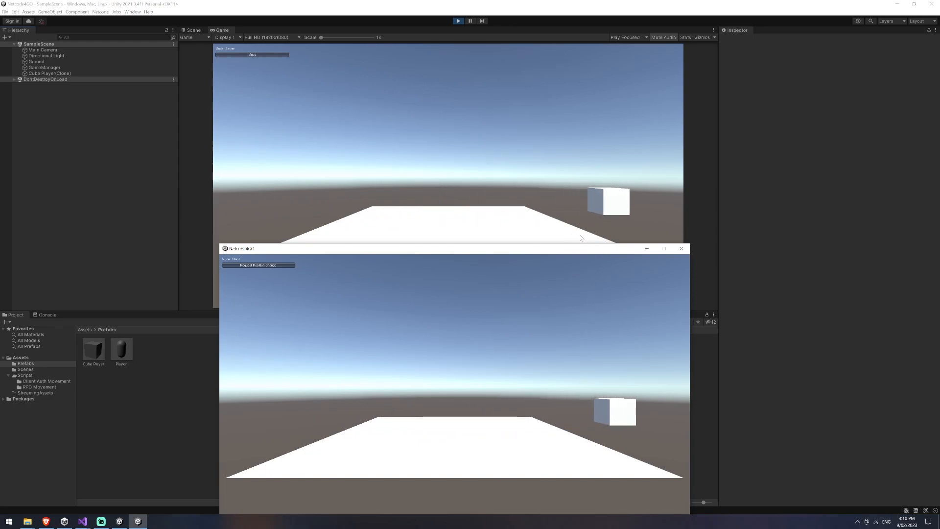
{"action": "left_click", "coordinate": [258, 265]}
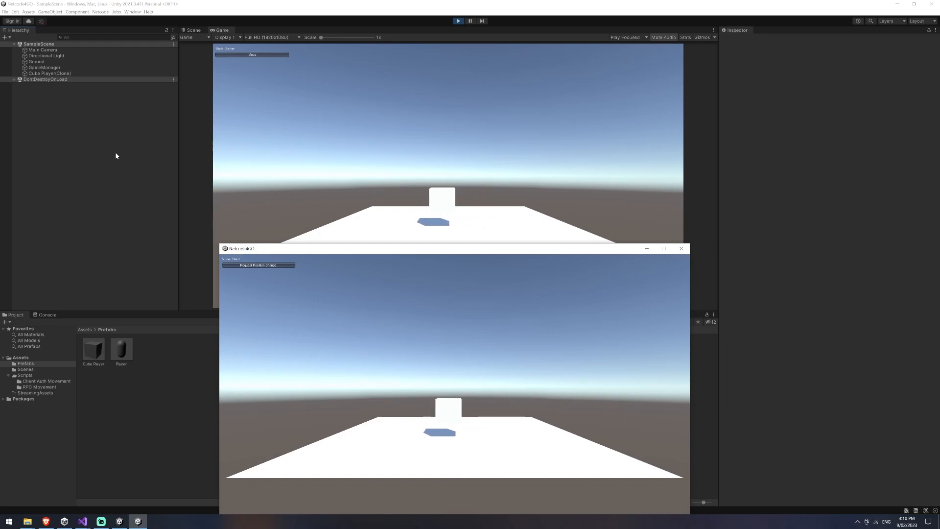
{"action": "left_click", "coordinate": [681, 248]}
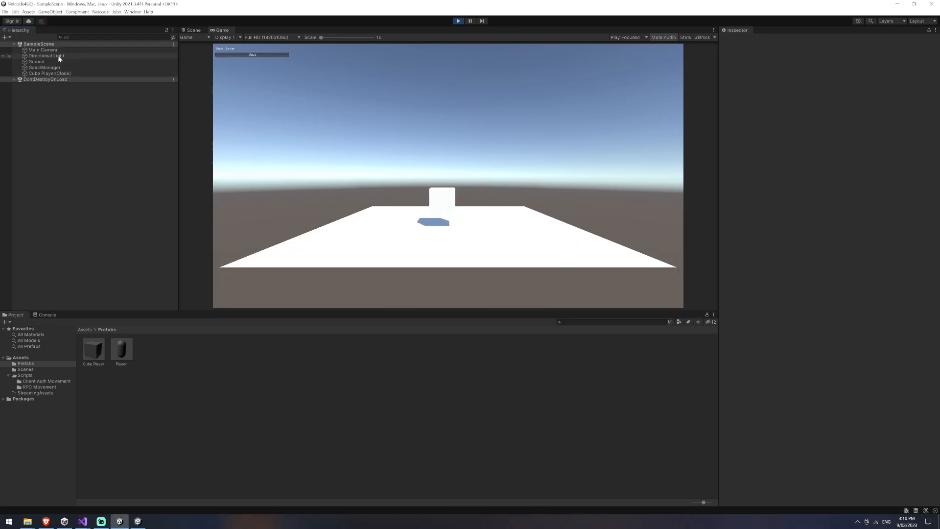
{"action": "mouse_move", "coordinate": [65, 70]}
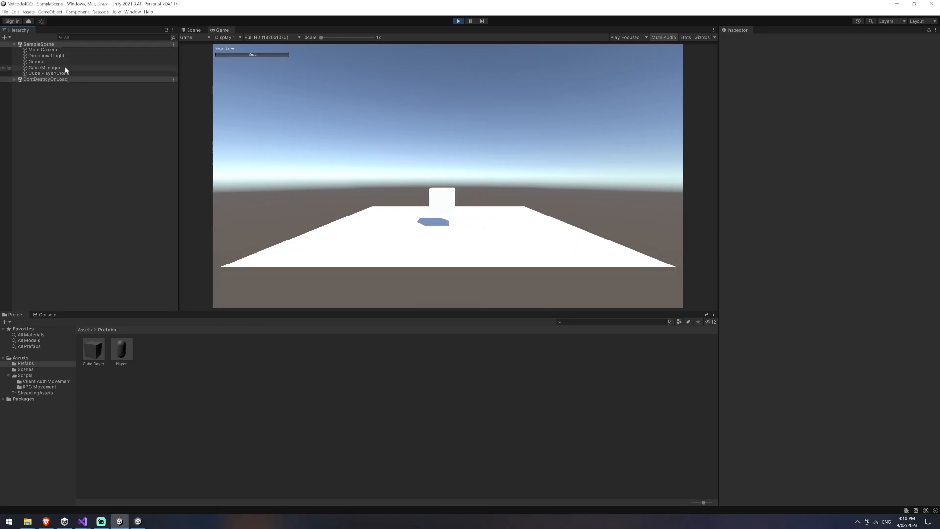
Step: Expand DontDestroyOnLoad and select the running NetworkManager to view its transport settings
{"action": "left_click", "coordinate": [45, 78]}
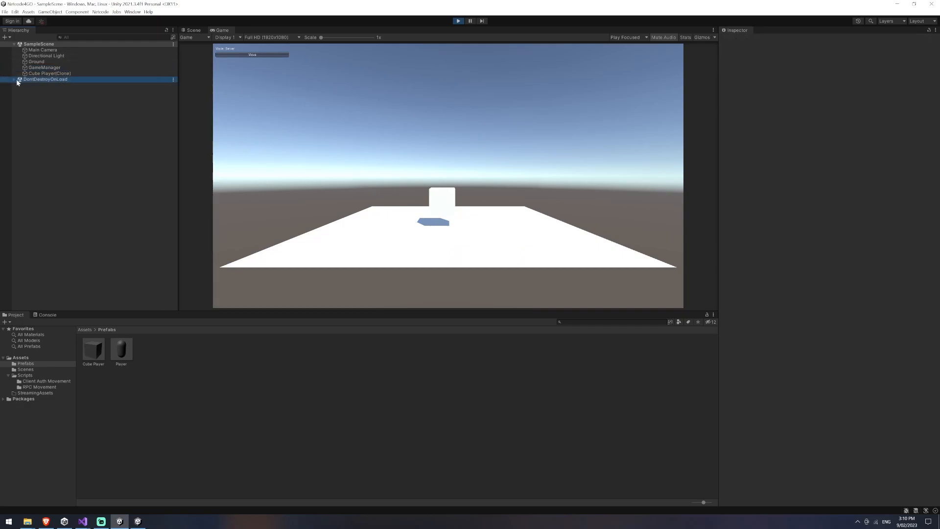
{"action": "left_click", "coordinate": [48, 84]}
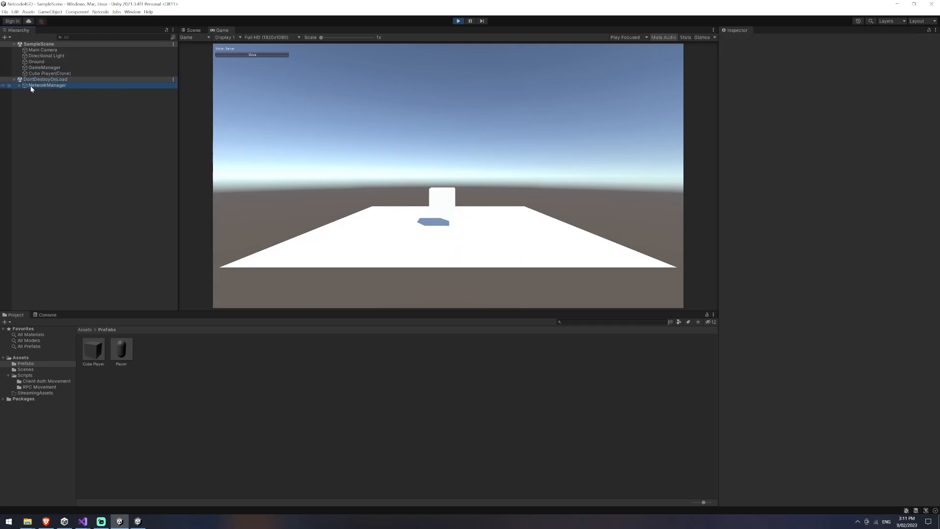
{"action": "left_click", "coordinate": [48, 85]}
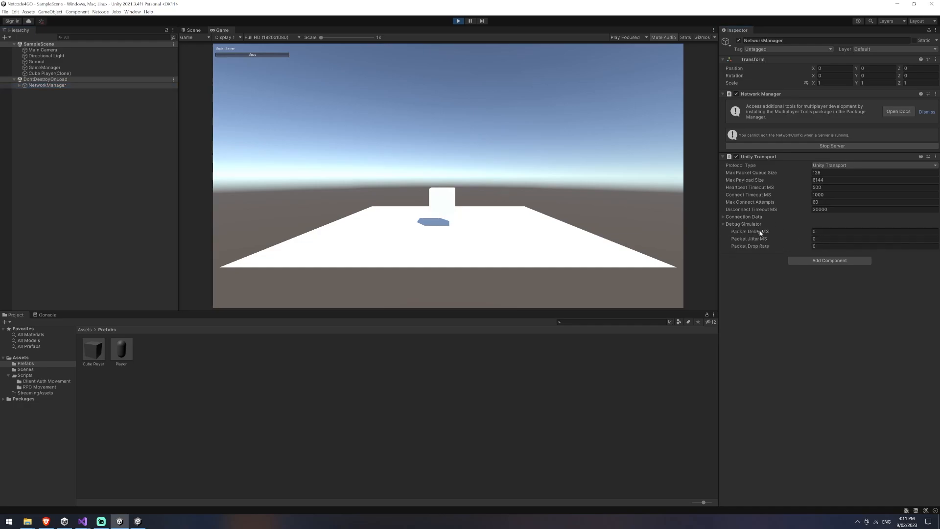
{"action": "mouse_move", "coordinate": [776, 246]}
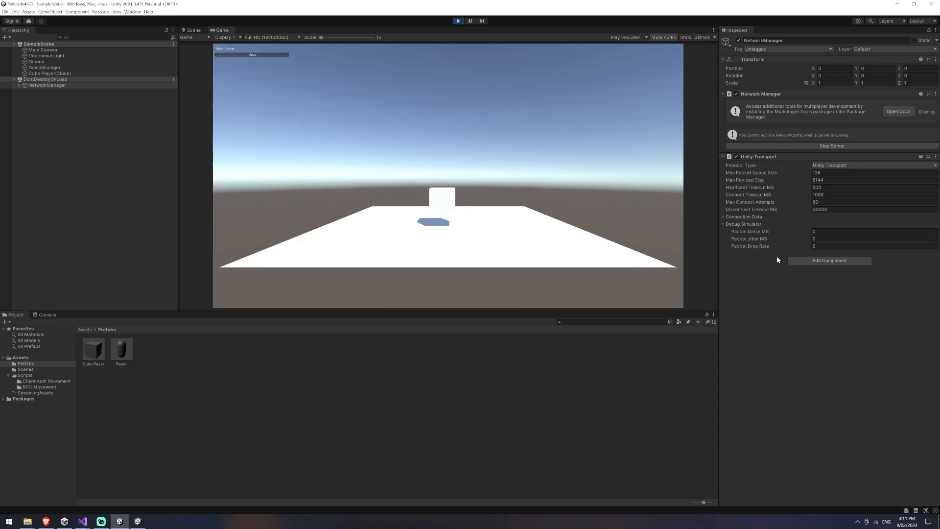
{"action": "mouse_move", "coordinate": [448, 312]}
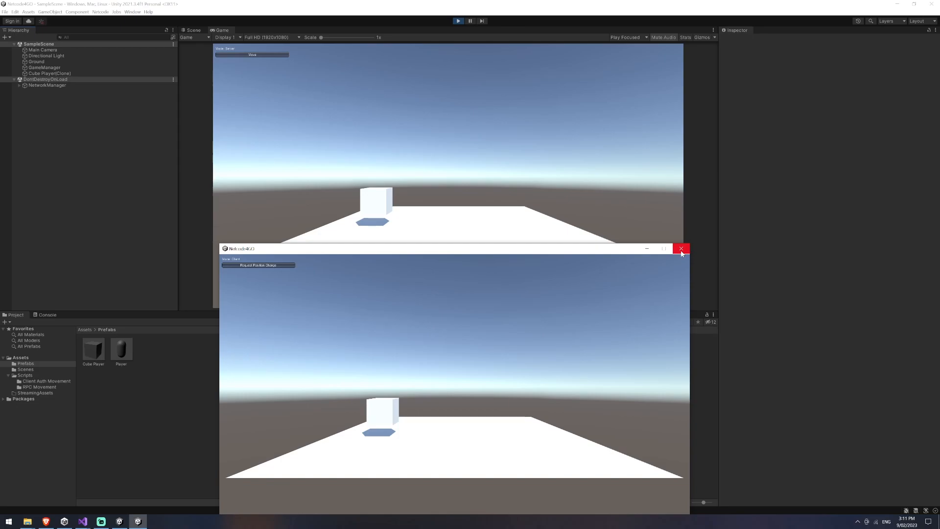
Step: Close the test client and enable Interpolate on the Cube Player prefab
{"action": "left_click", "coordinate": [681, 249]}
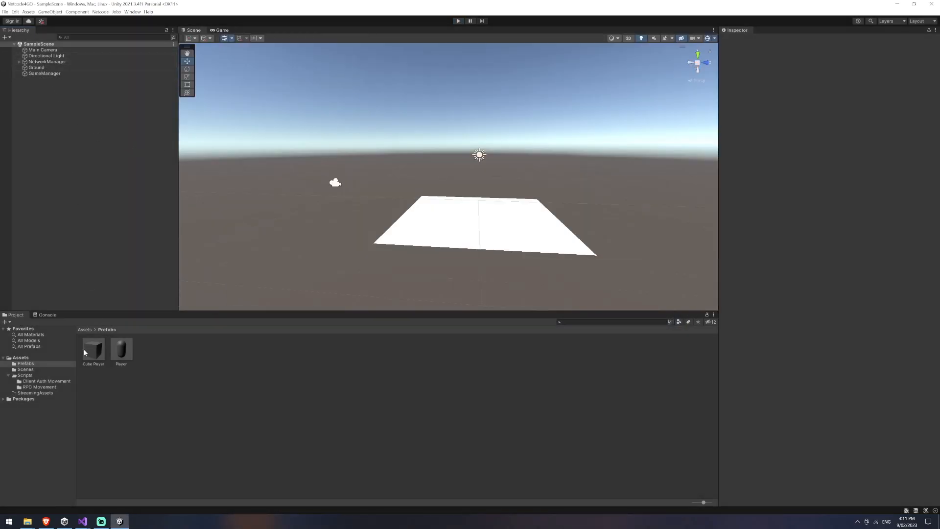
{"action": "left_click", "coordinate": [93, 350]}
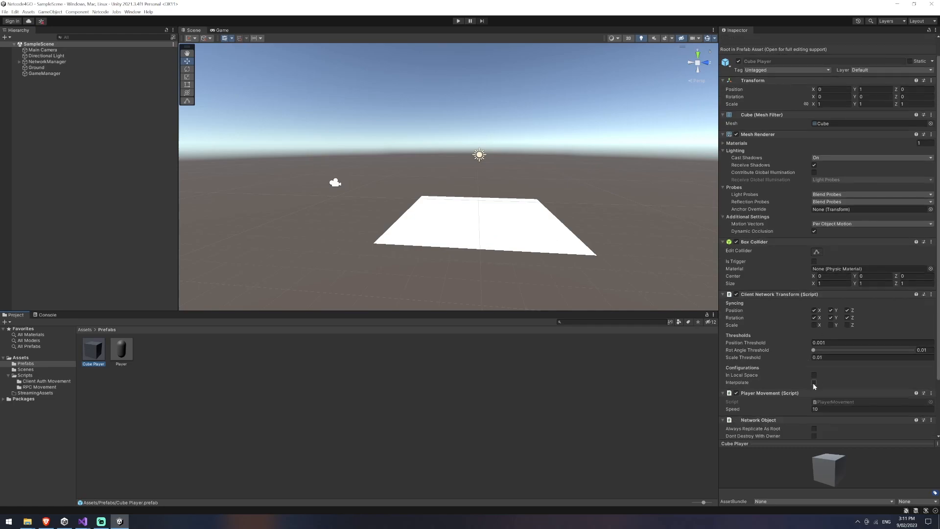
{"action": "left_click", "coordinate": [5, 11]}
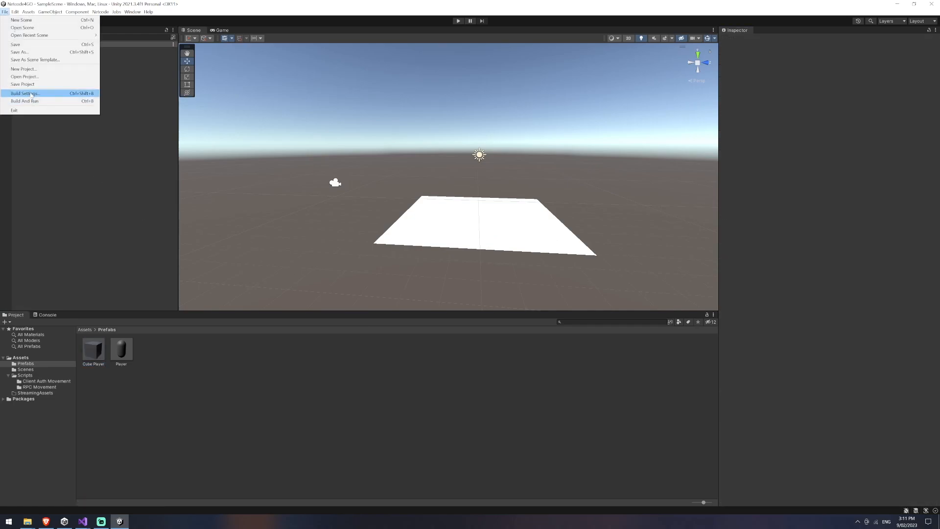
Step: Build the game into a new '0.04 Interpolation' folder under Versions
{"action": "left_click", "coordinate": [24, 93]}
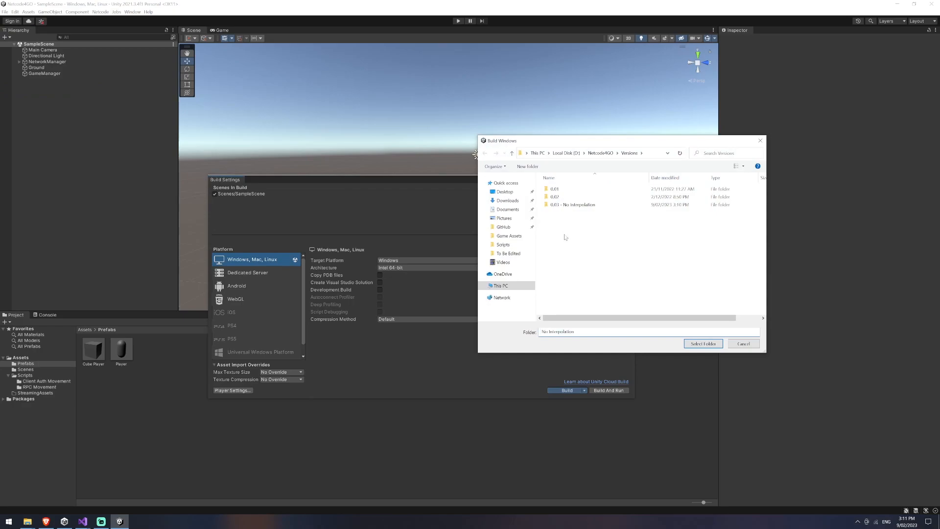
{"action": "left_click", "coordinate": [526, 167]}
{"action": "type", "text": "0.04 Interpolation"}
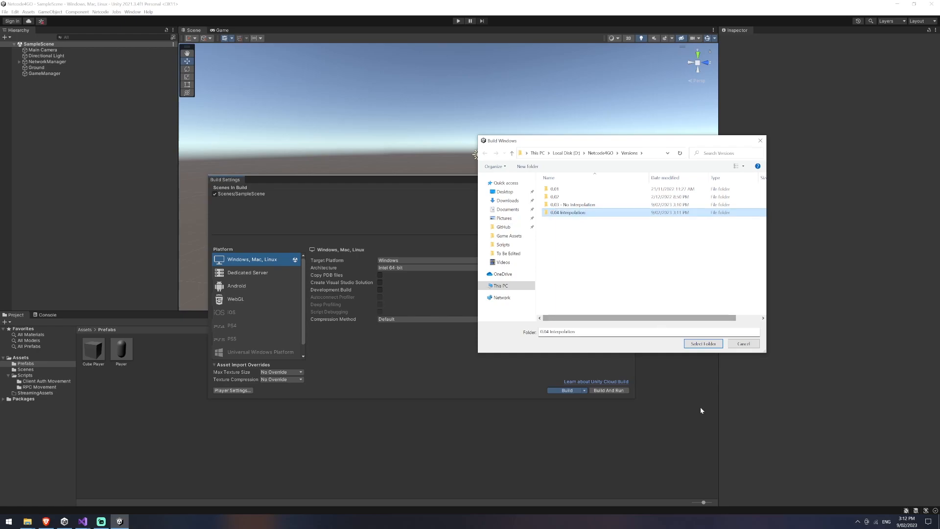
{"action": "left_click", "coordinate": [703, 342]}
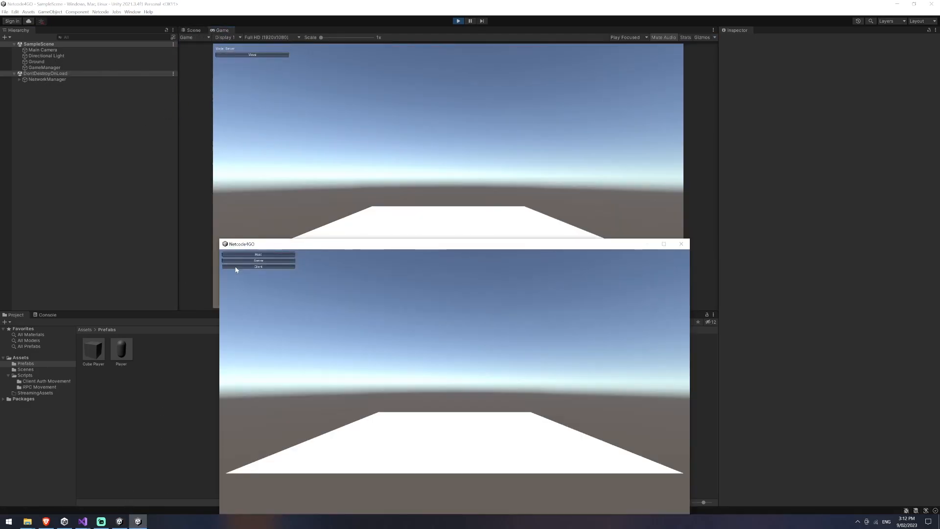
Step: Join the editor's server as a client from the interpolation build window
{"action": "left_click", "coordinate": [258, 267]}
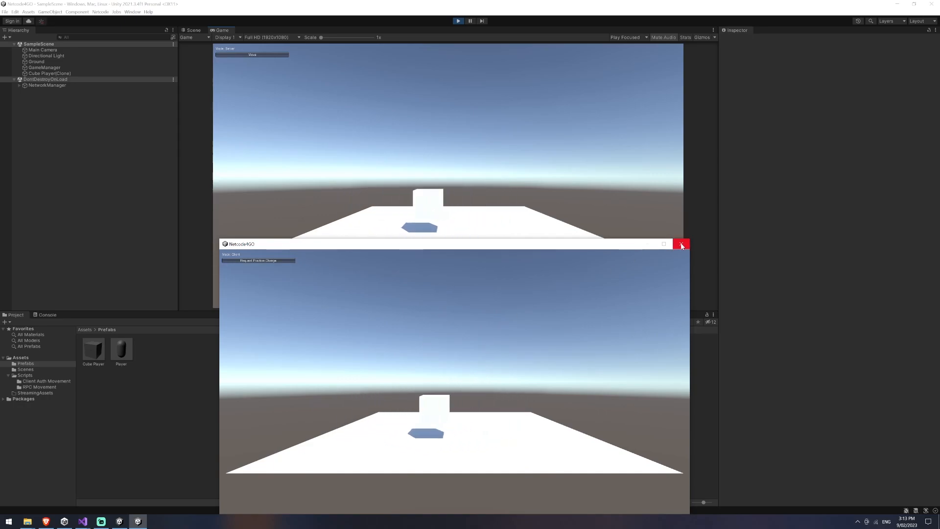
Step: Close the test client and give the Cube Player prefab a Rigidbody component
{"action": "left_click", "coordinate": [682, 244]}
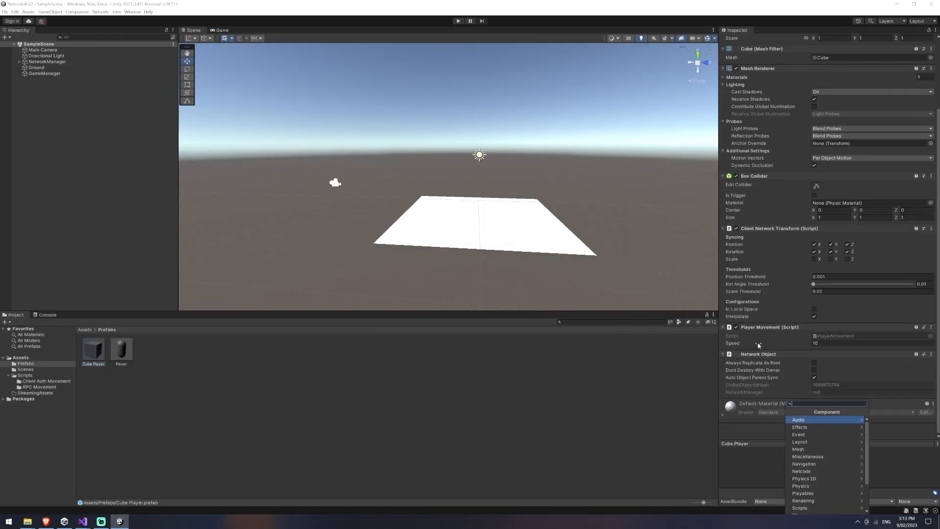
{"action": "type", "text": "rigid"}
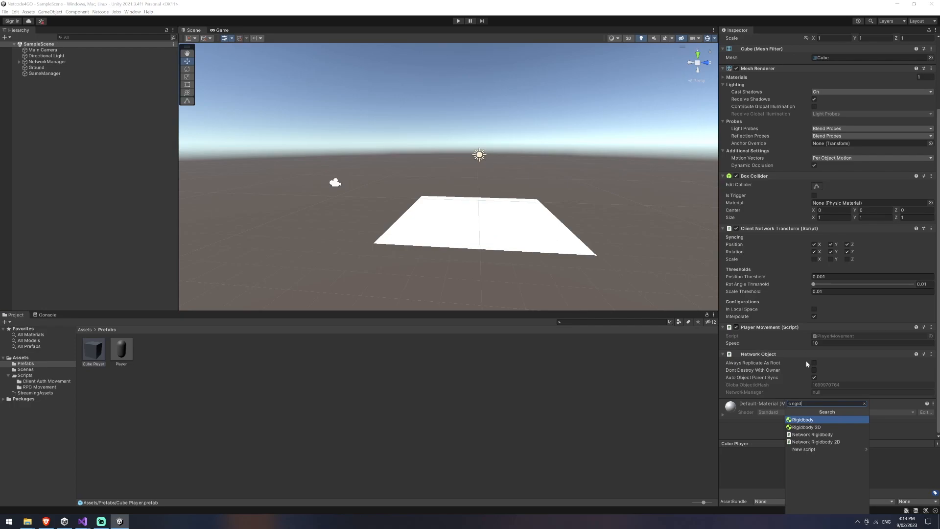
{"action": "left_click", "coordinate": [802, 420]}
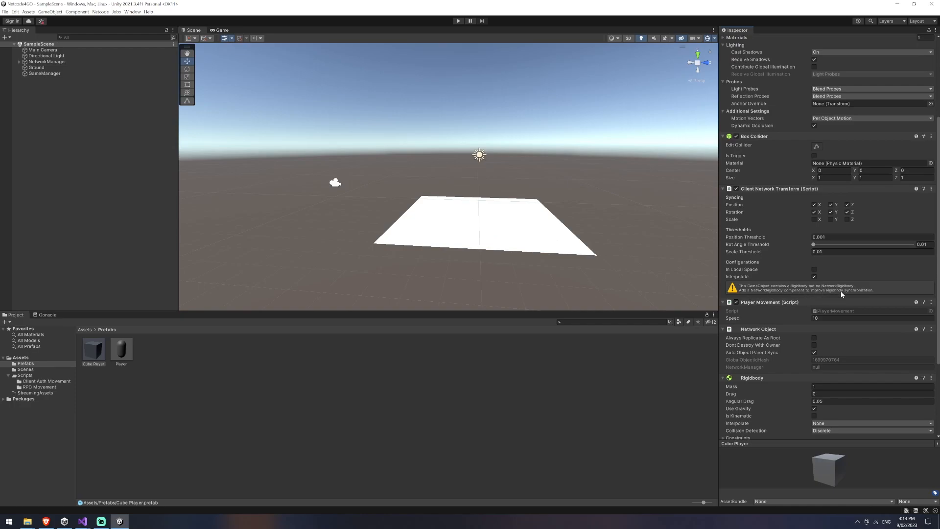
{"action": "scroll", "scroll_direction": "down", "scroll_amount": 3}
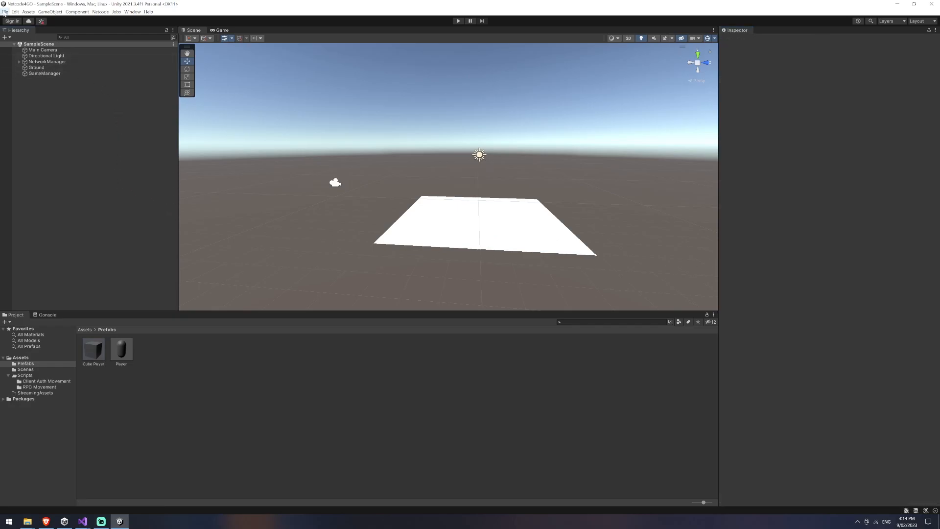
Step: Build into a new '0.05 - Interpolation with Rigidbody' folder
{"action": "left_click", "coordinate": [5, 12]}
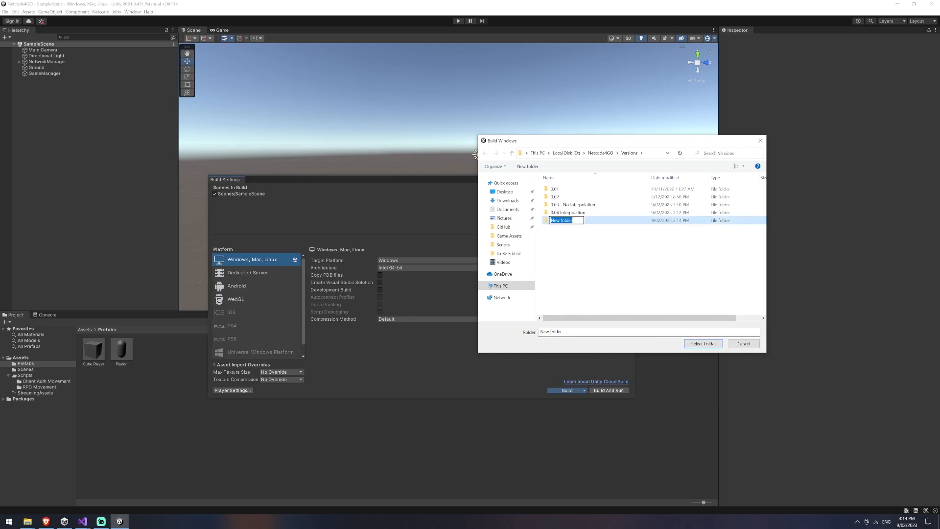
{"action": "type", "text": "0.05 - Interpolation with Rigidbody"}
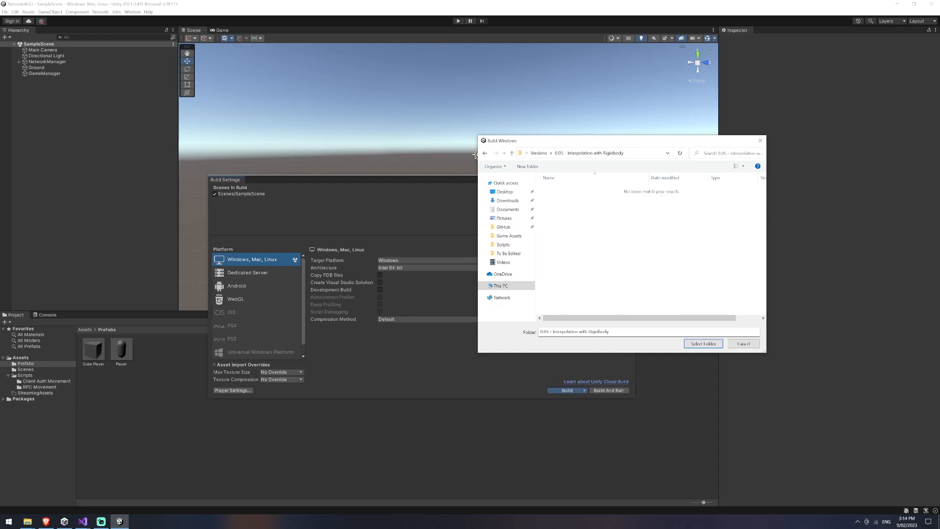
{"action": "left_click", "coordinate": [703, 343]}
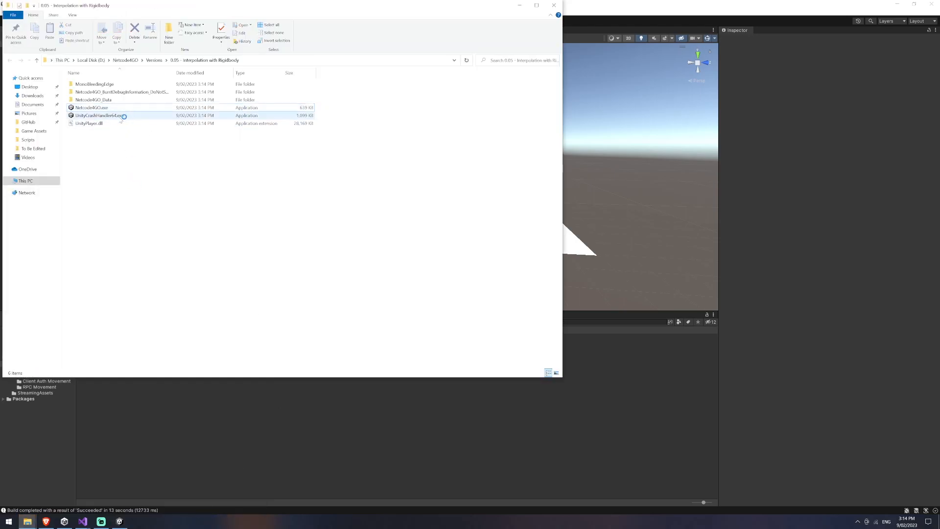
Step: Launch the Rigidbody build, host in the editor, and bring up the game windows
{"action": "double_click", "coordinate": [91, 108]}
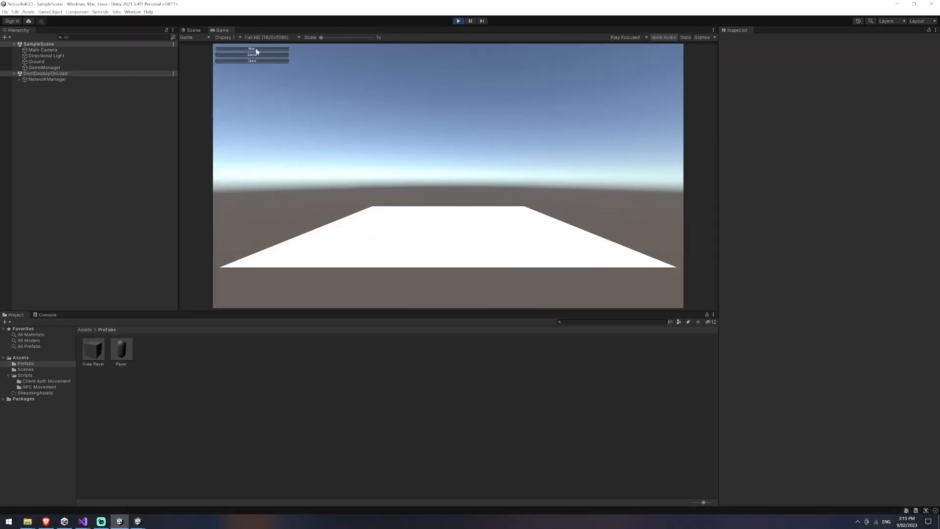
{"action": "left_click", "coordinate": [251, 49]}
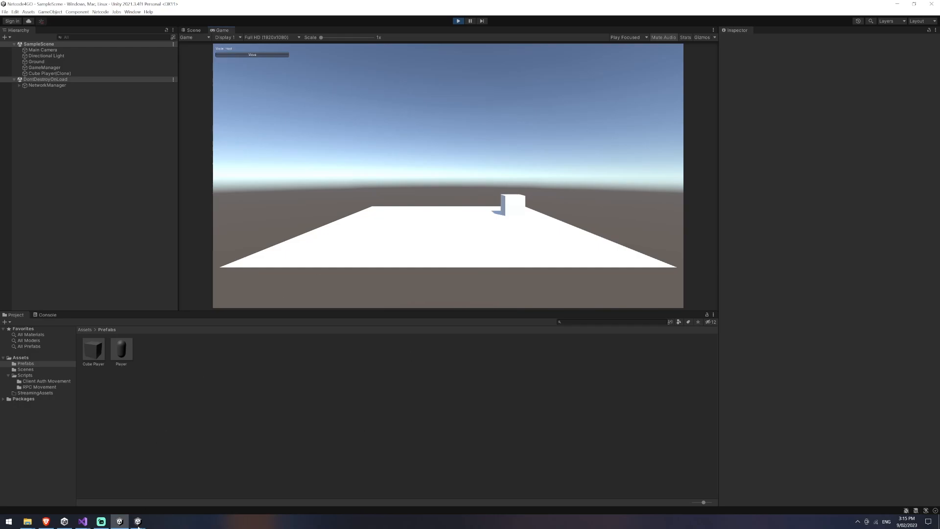
{"action": "left_click", "coordinate": [136, 521]}
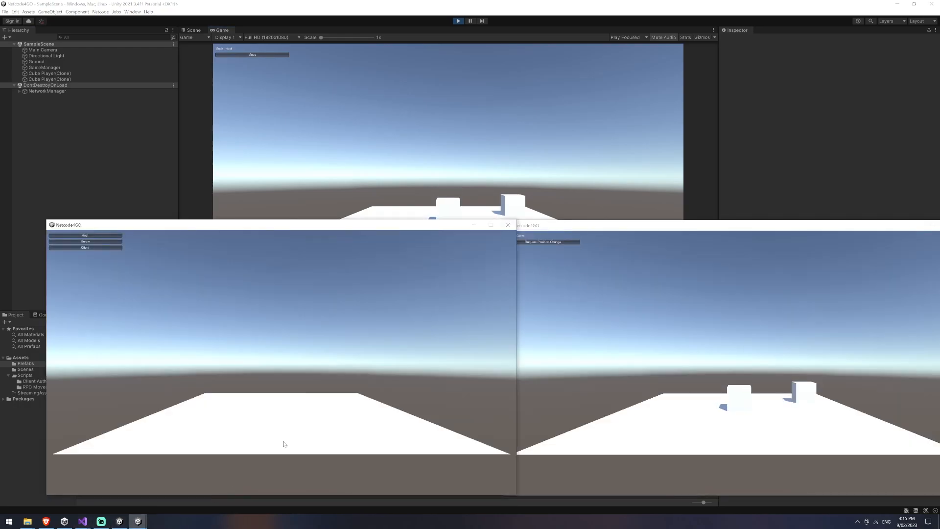
Step: Close the test windows and select the Cube Player prefab in the Project window
{"action": "left_click", "coordinate": [85, 235]}
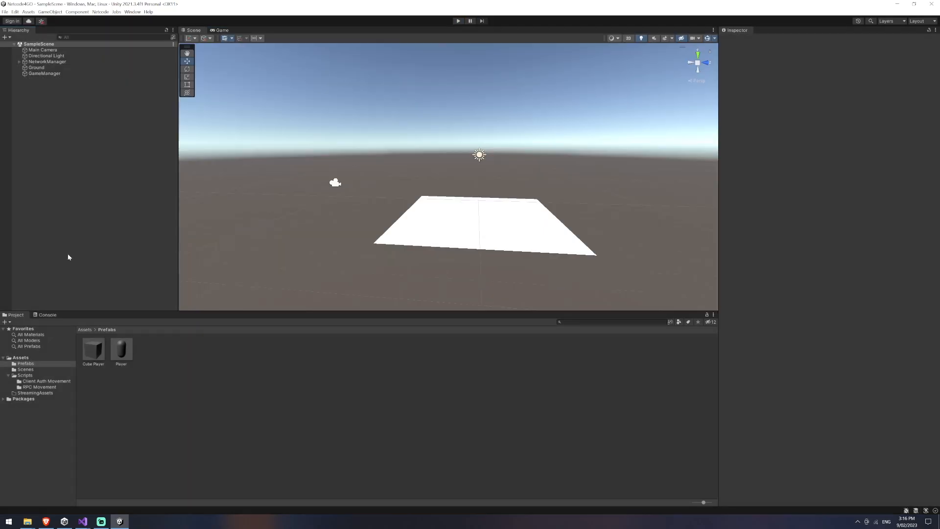
{"action": "left_click", "coordinate": [93, 349]}
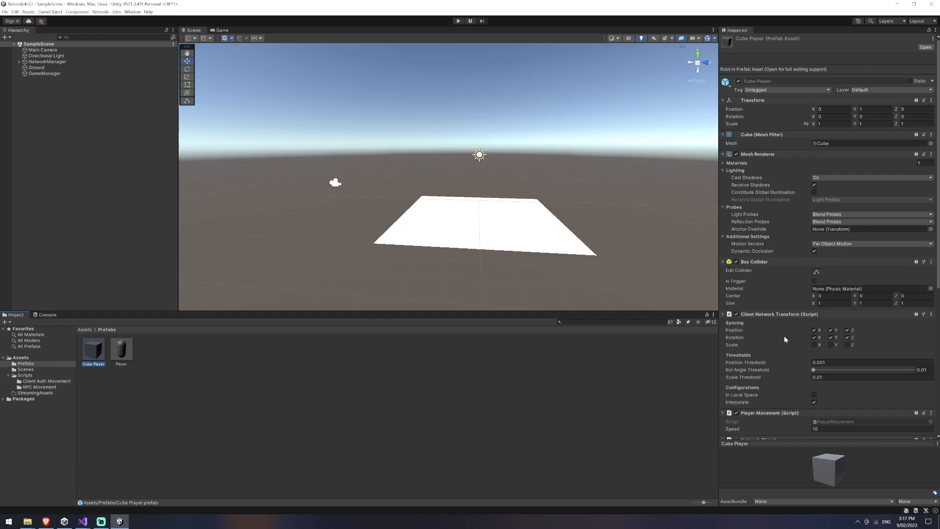